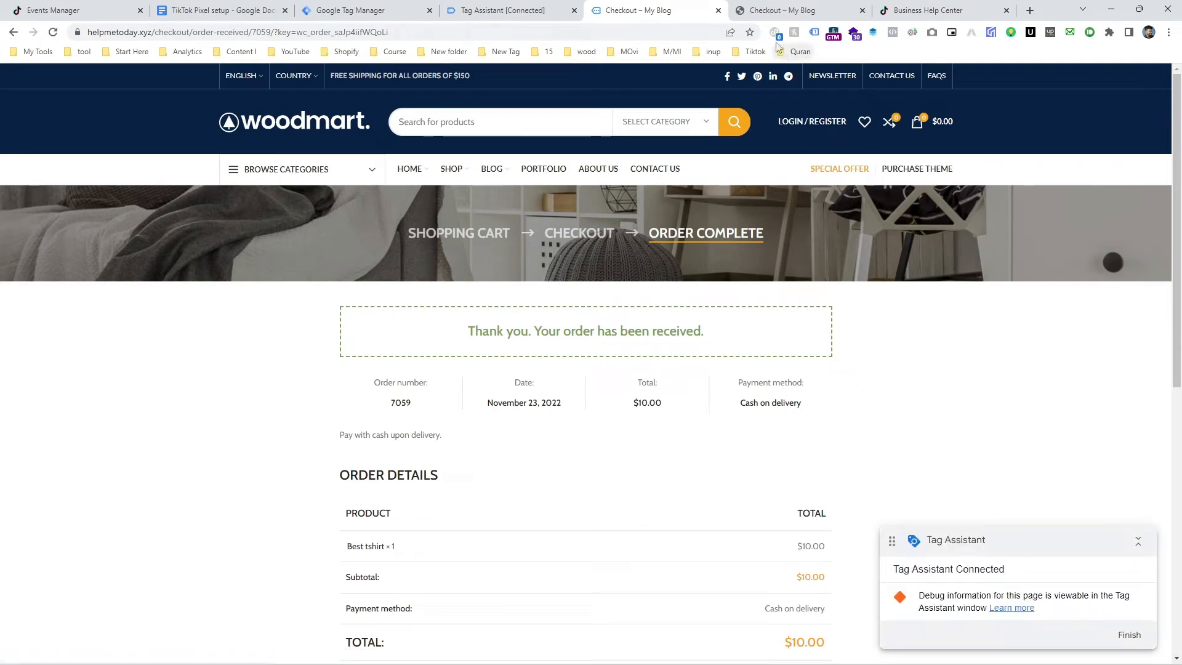
Check TikTok Pixel Helper on the order-received page, then return to the home page with the $70 cart.
click(774, 32)
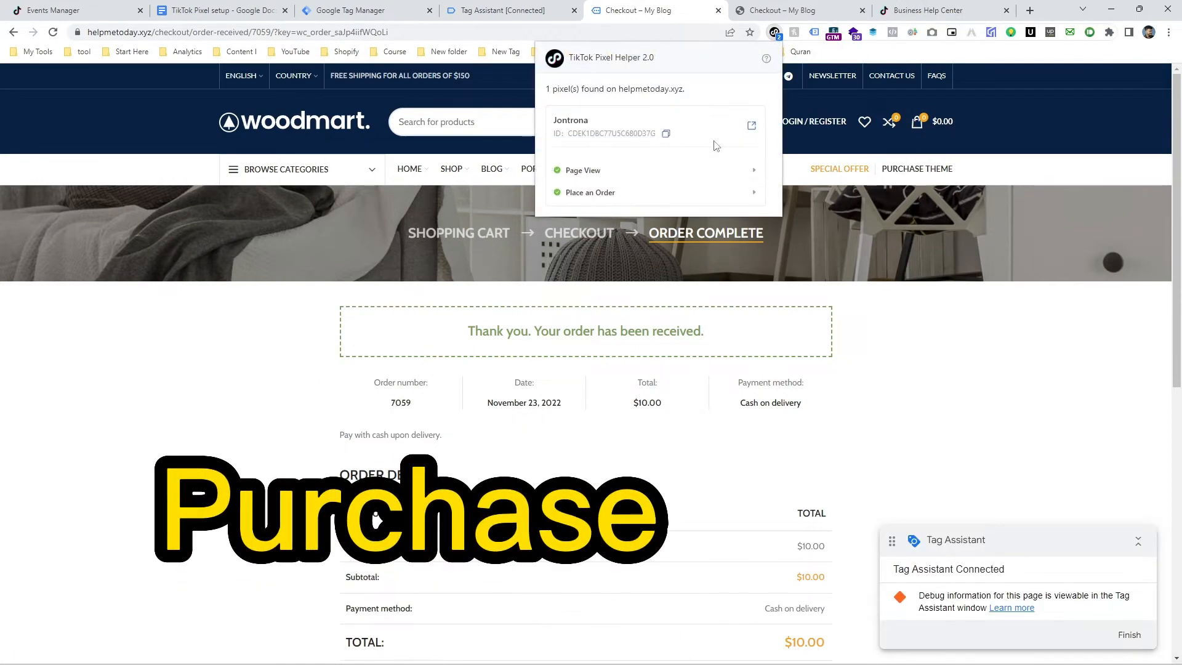
click(589, 192)
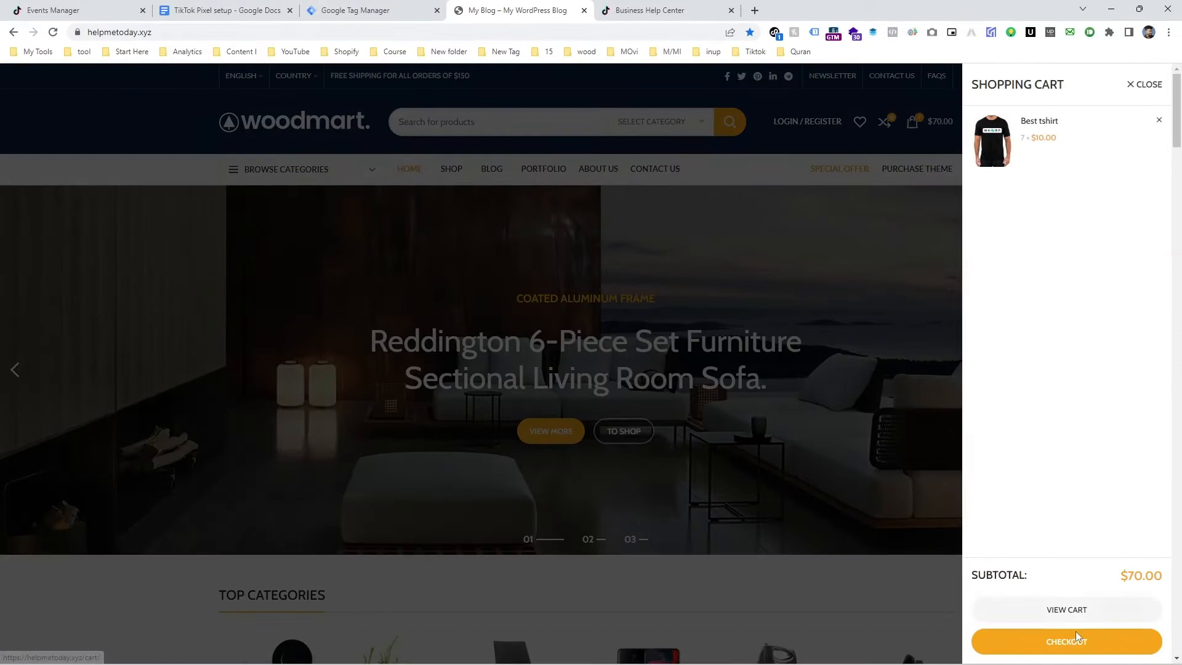
Go to checkout with the $70 cart and confirm the TikTok pixel reports Initiate Checkout.
click(1066, 642)
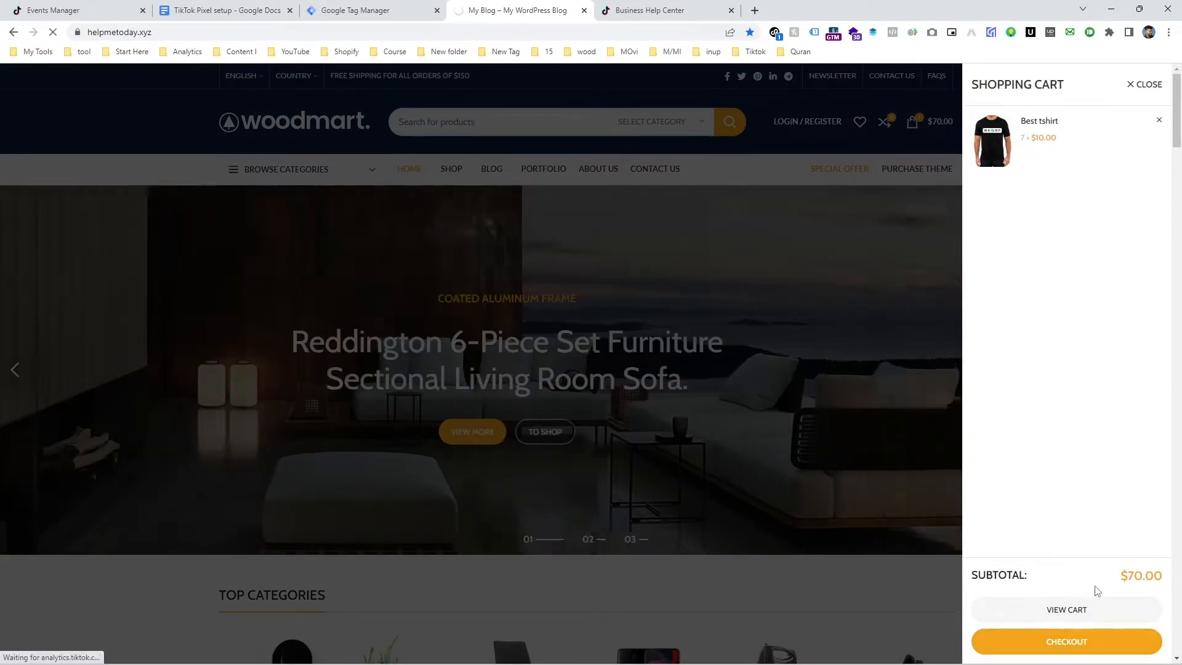
click(1065, 641)
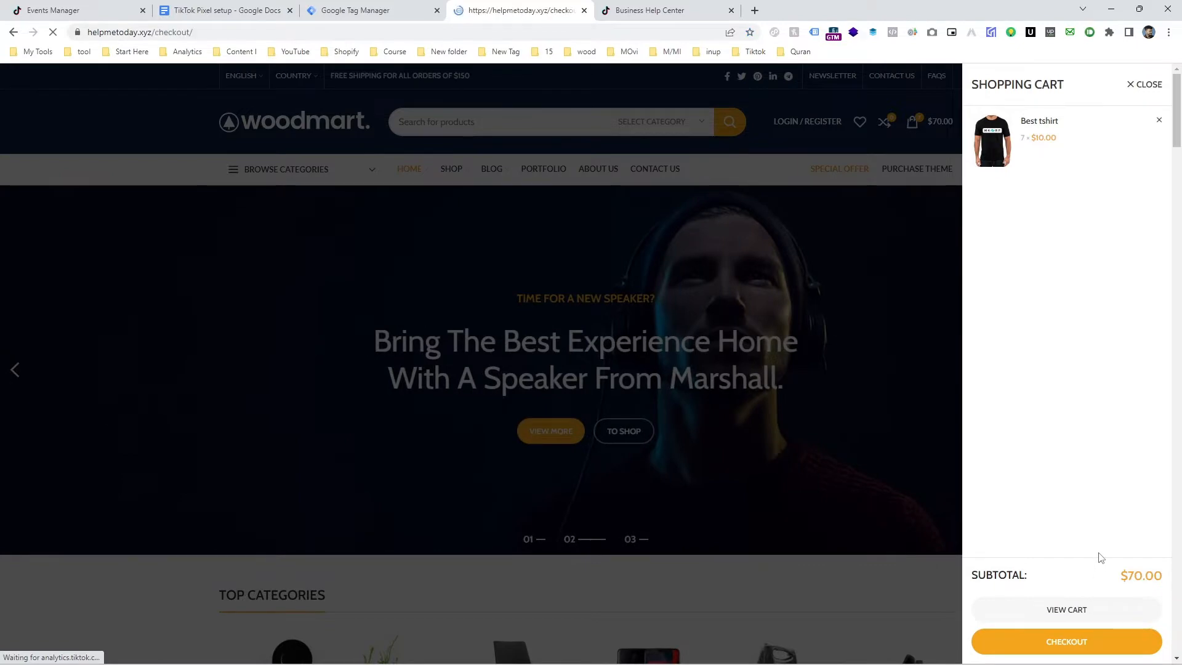
click(1066, 641)
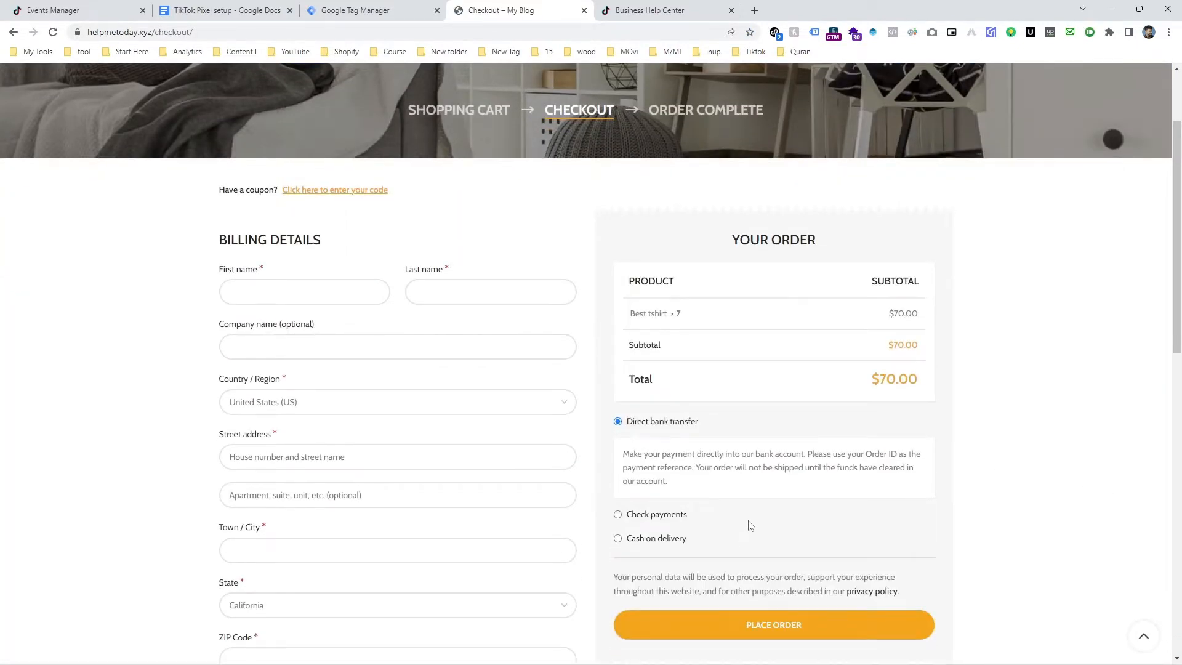
click(773, 32)
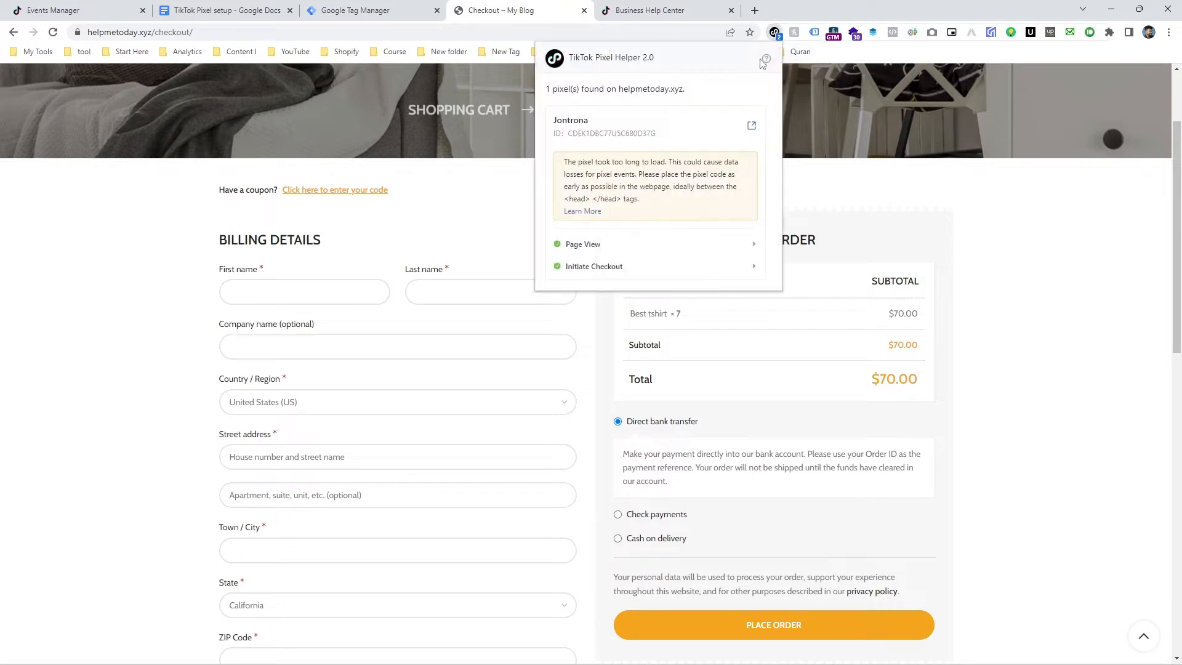
mouse_move(338, 5)
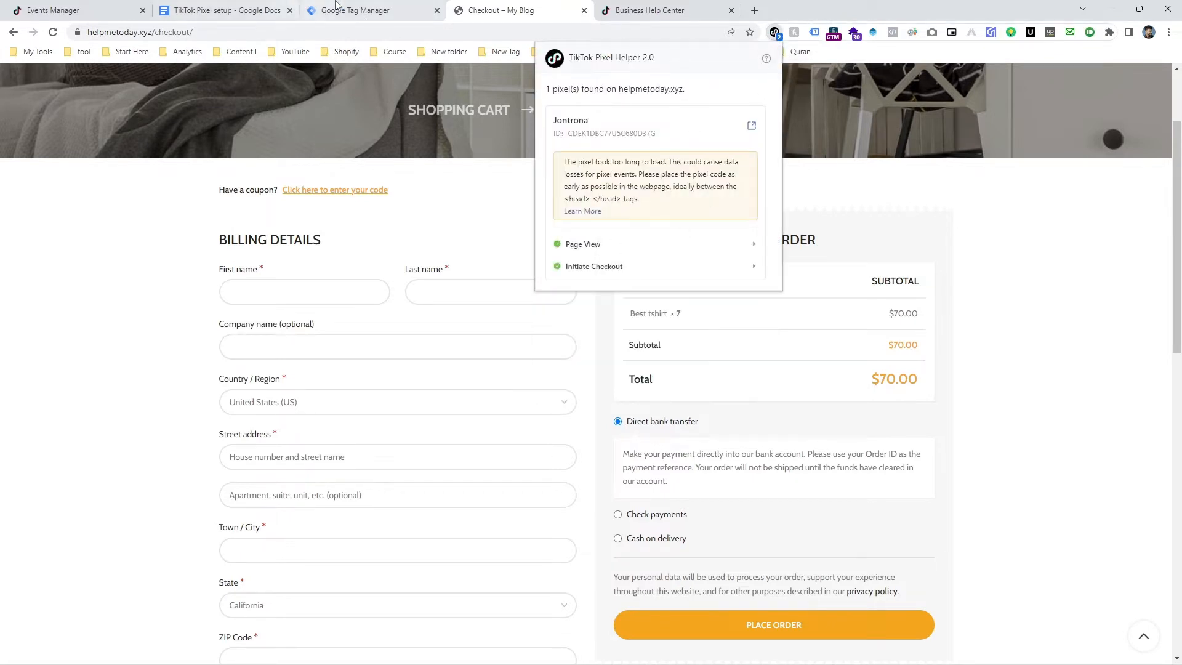
Switch to Tag Manager's helpmetoday.xyz workspace and show its list of four TikTok tags.
click(369, 9)
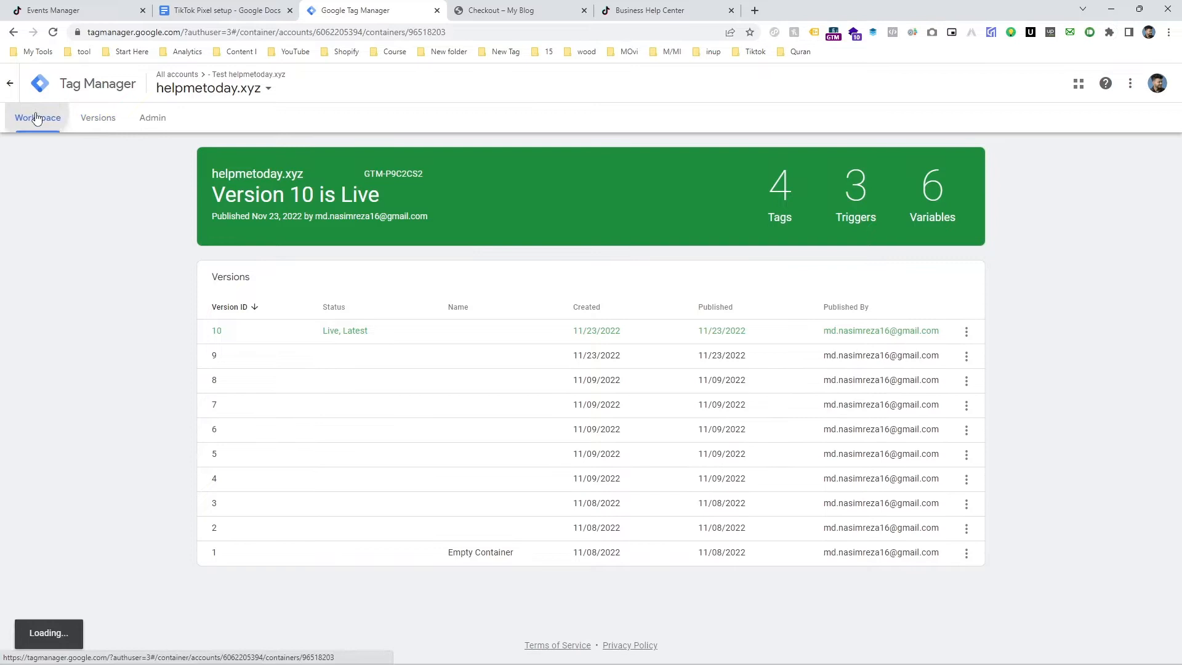
click(37, 118)
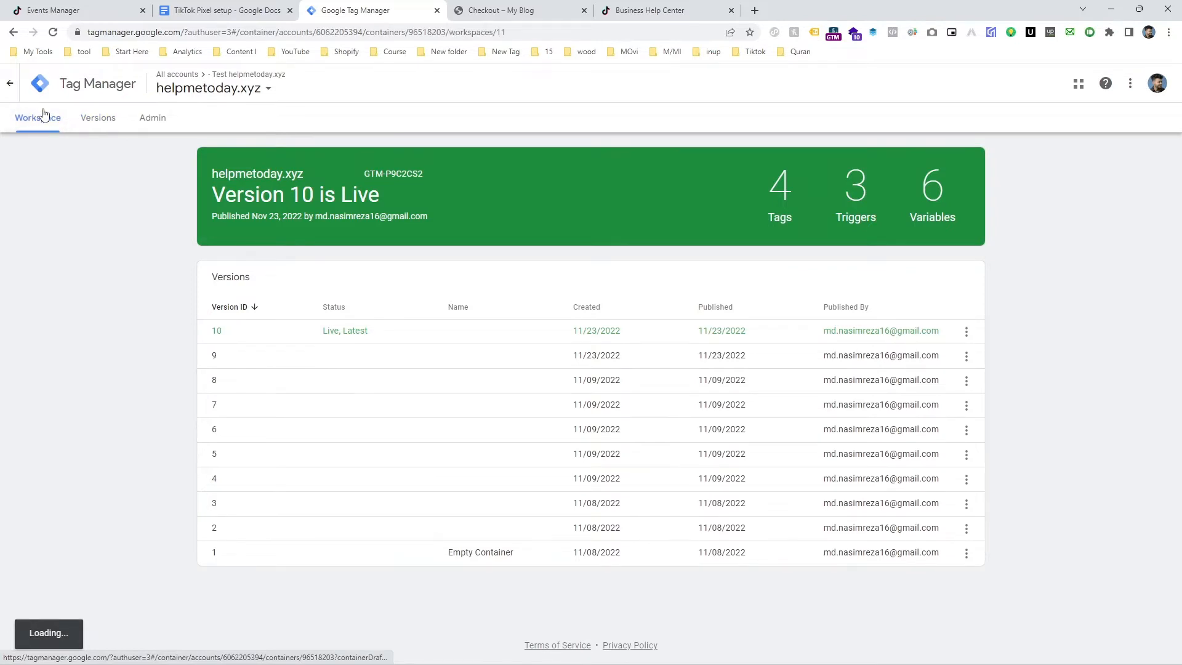
click(36, 118)
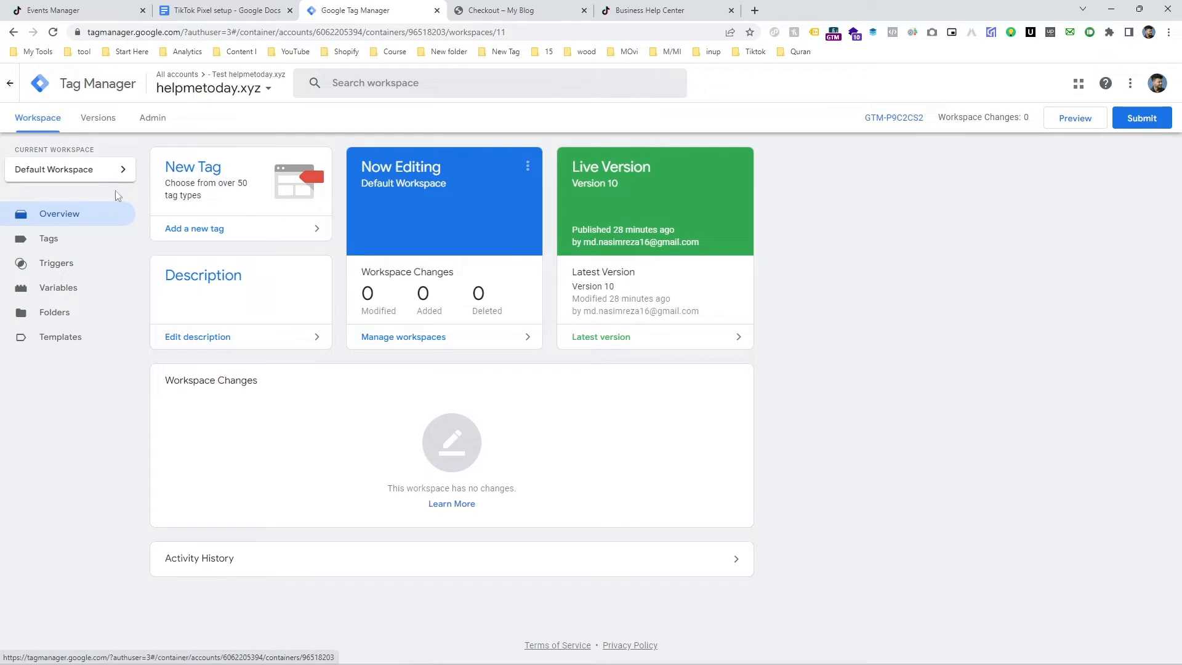
click(48, 237)
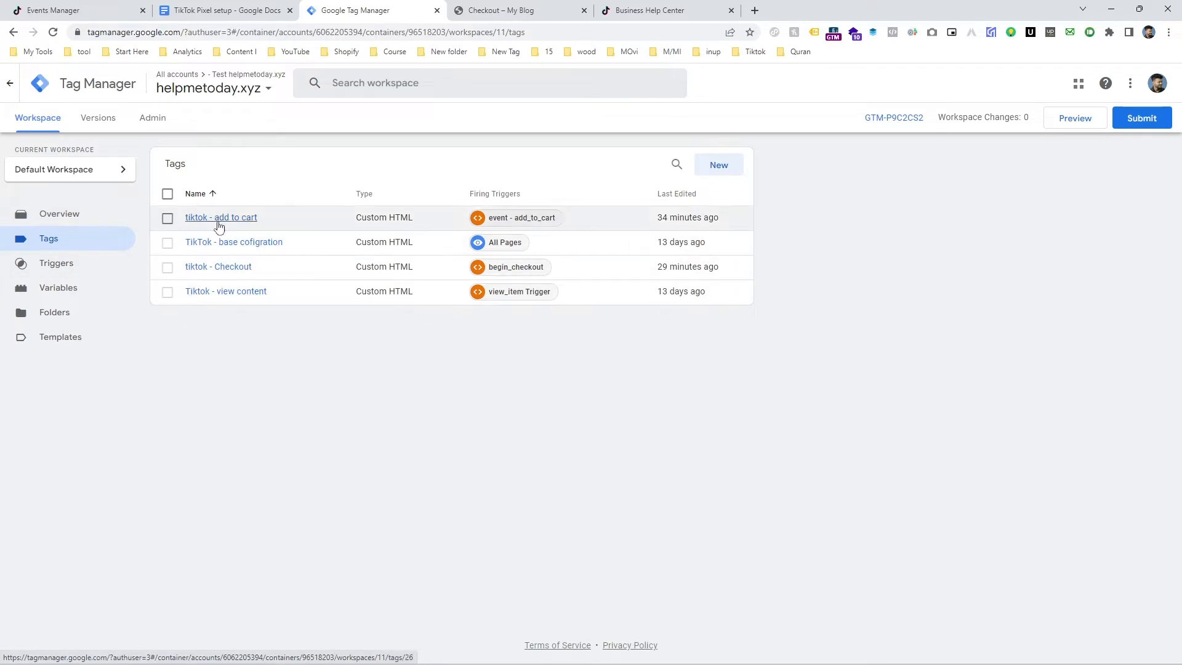
mouse_move(634, 384)
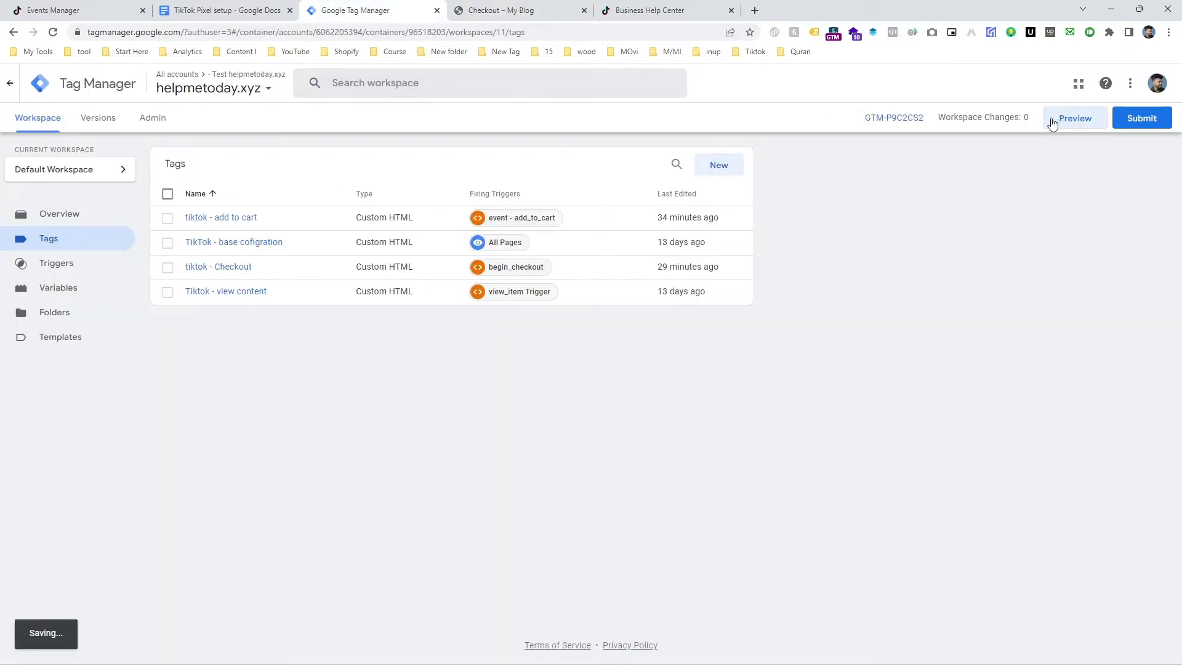
click(1075, 118)
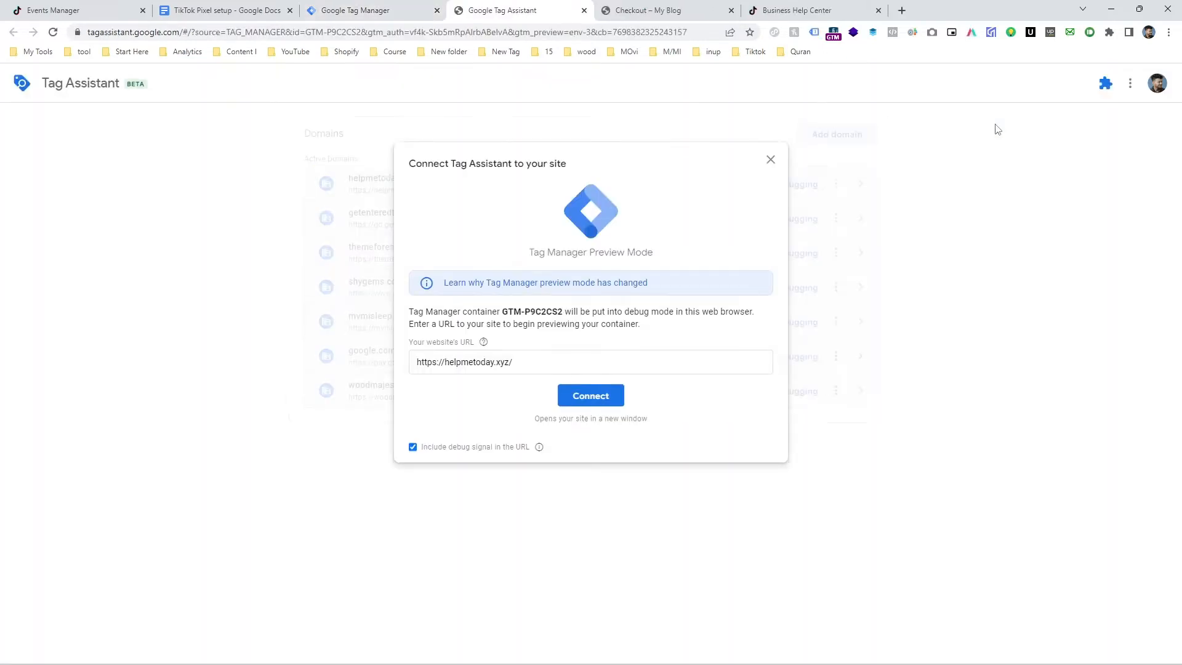
mouse_move(654, 391)
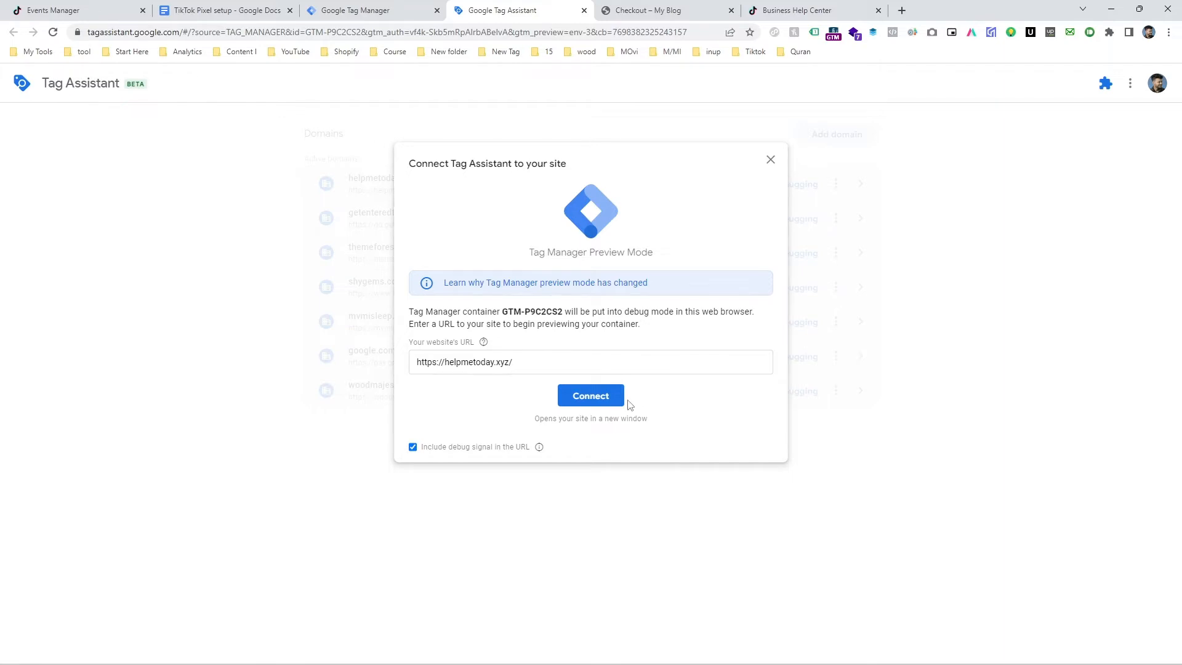
click(590, 395)
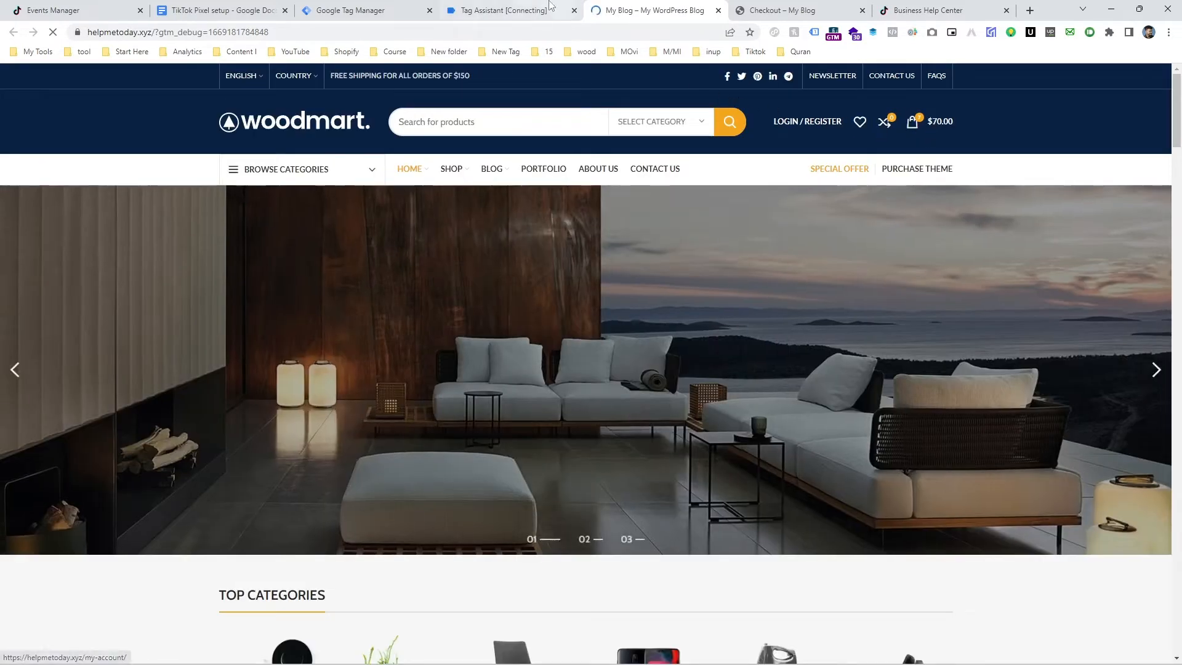
Place a $70 cash-on-delivery test order through cart and checkout with billing details filled.
click(929, 122)
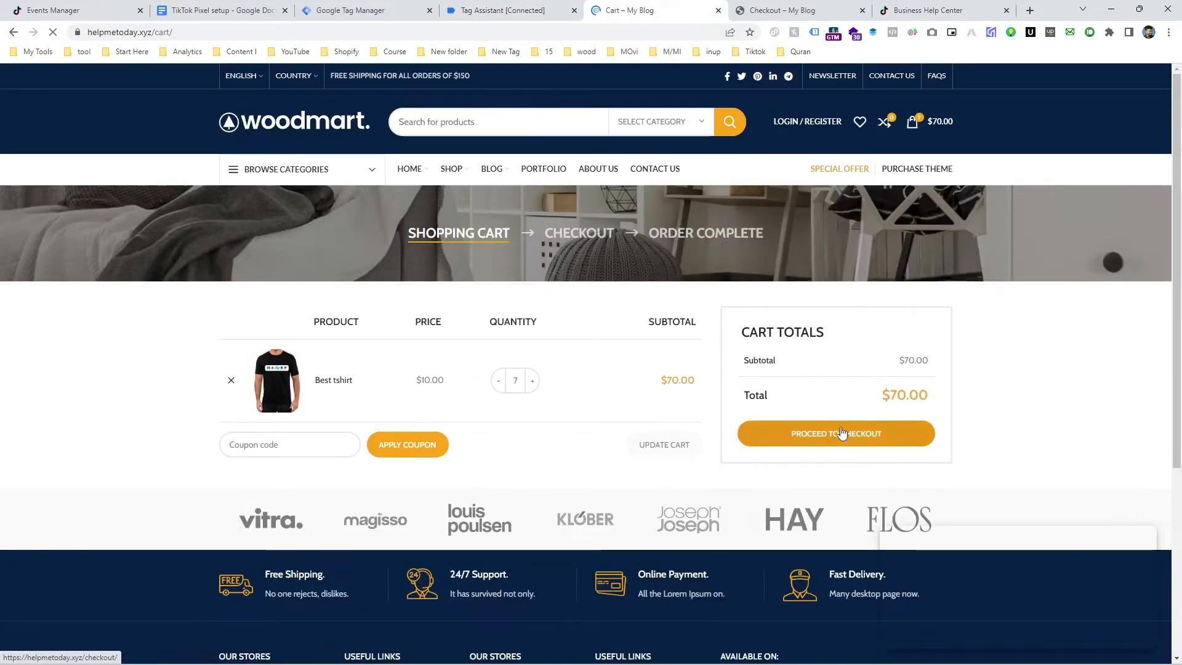
click(835, 434)
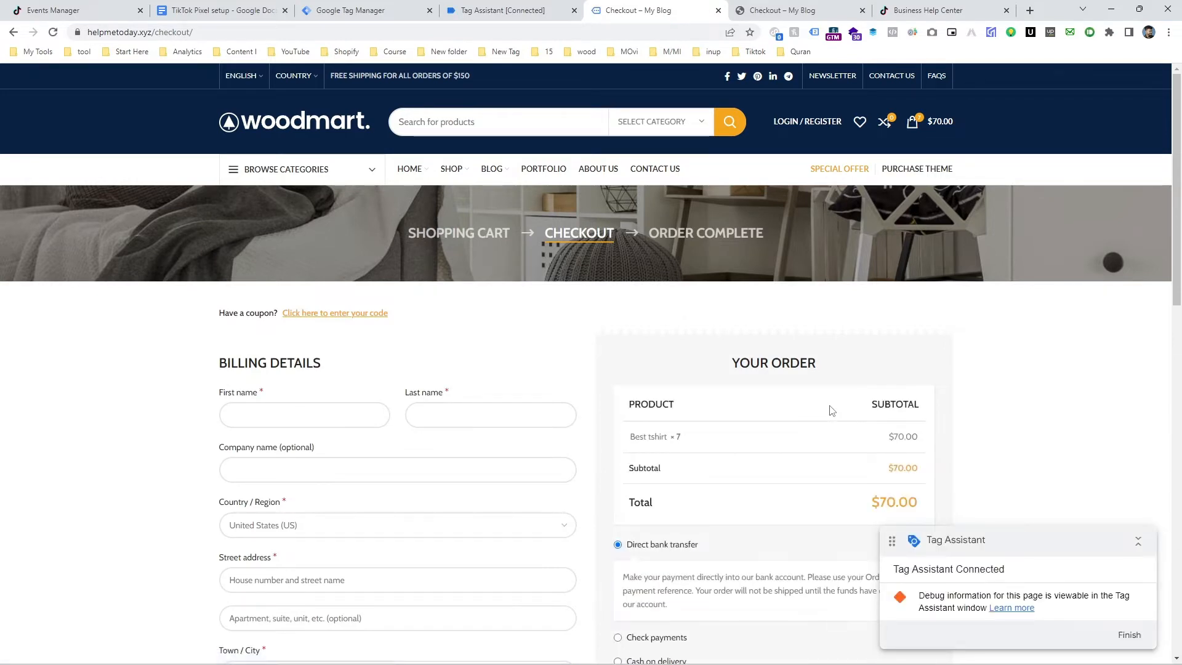
scroll(down, 3)
text(b)
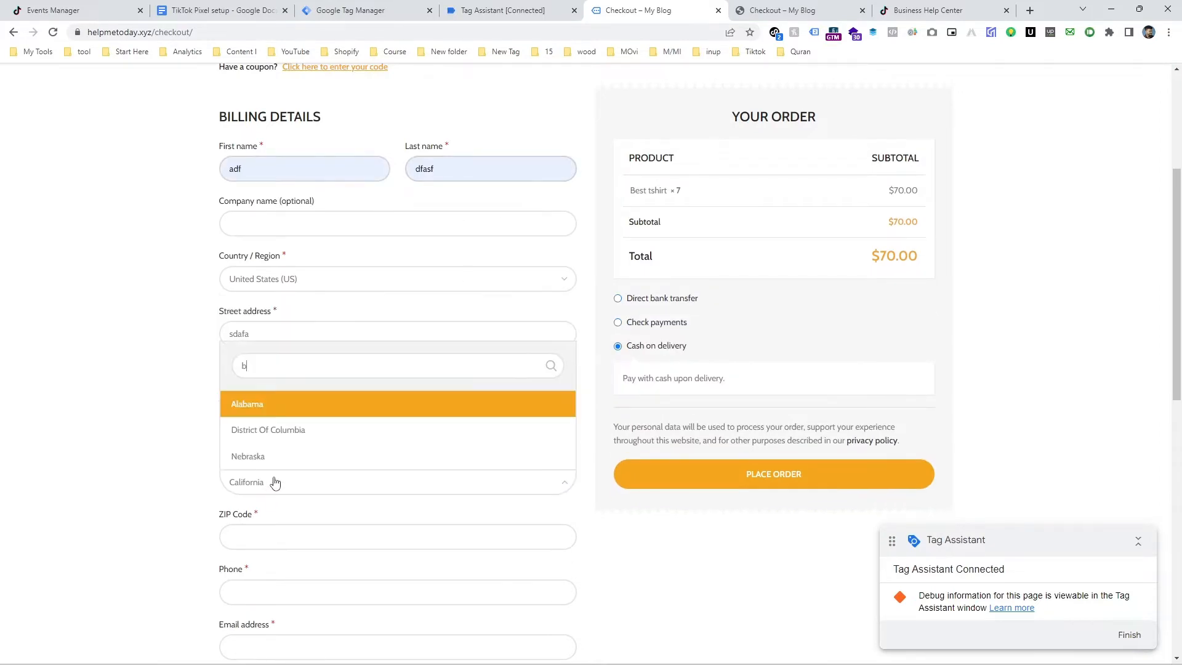
click(398, 280)
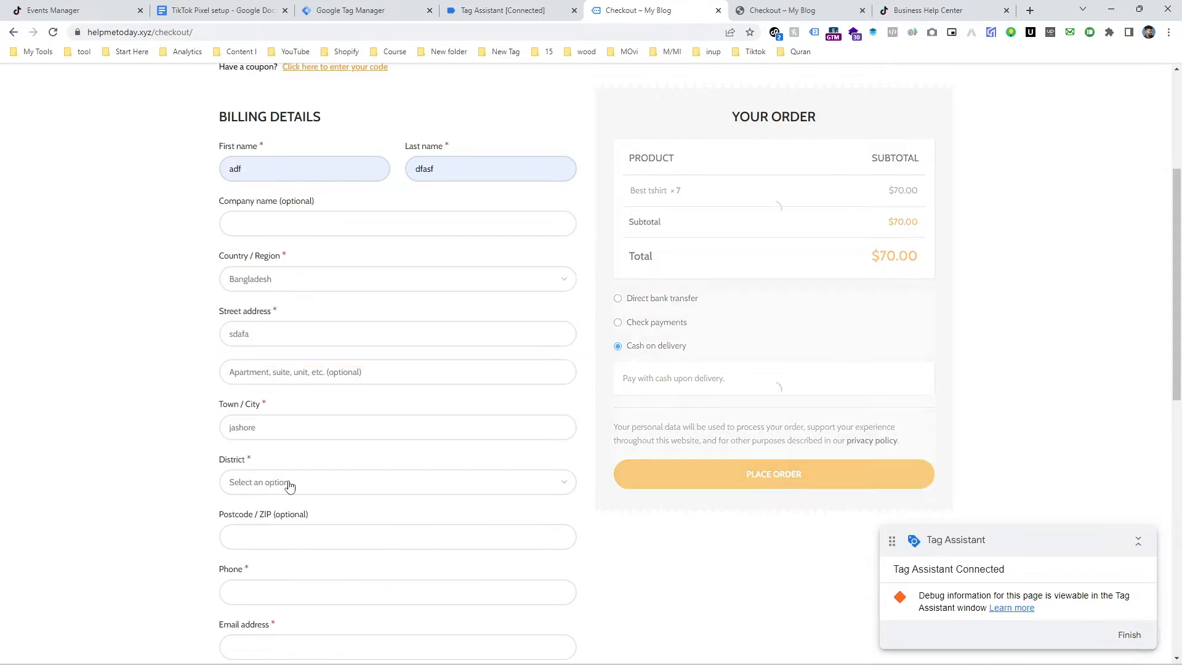
scroll(down, 3)
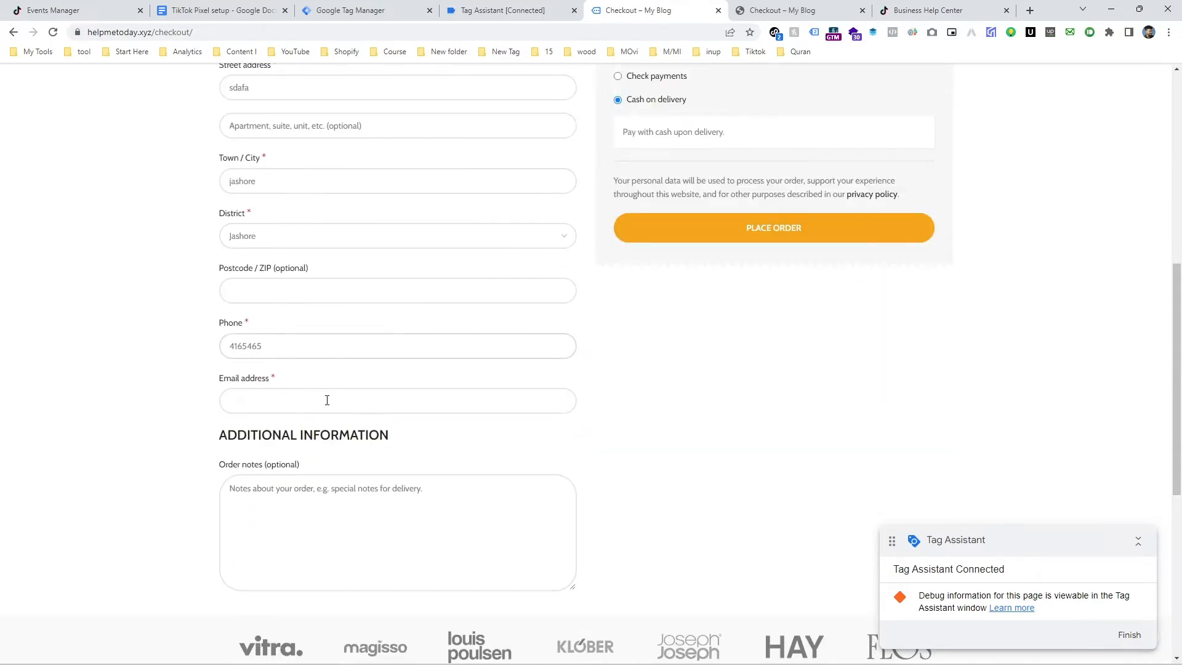
click(773, 226)
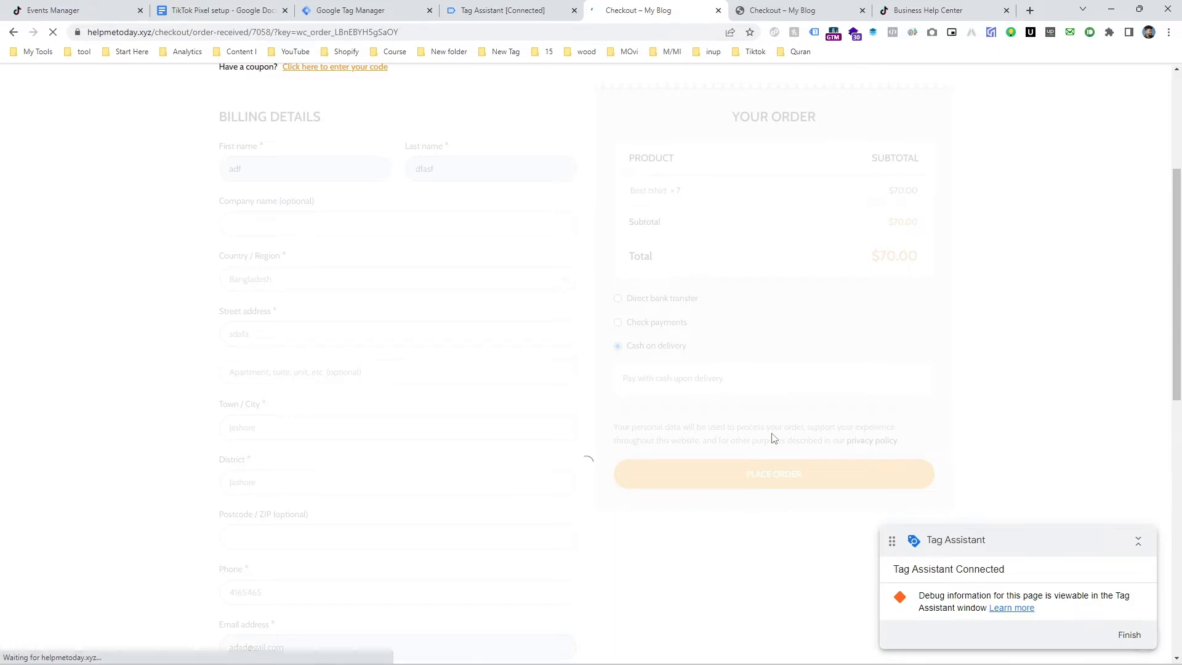
click(773, 473)
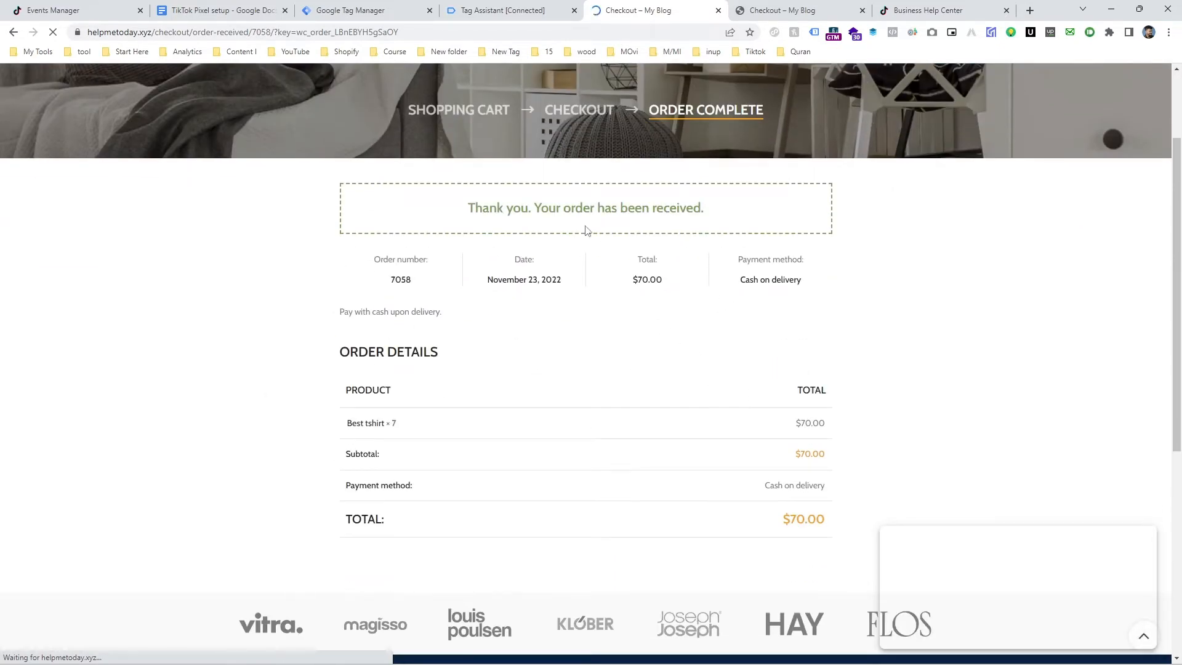
In Tag Assistant, inspect the purchase event showing no tags fired and copy its name.
click(509, 9)
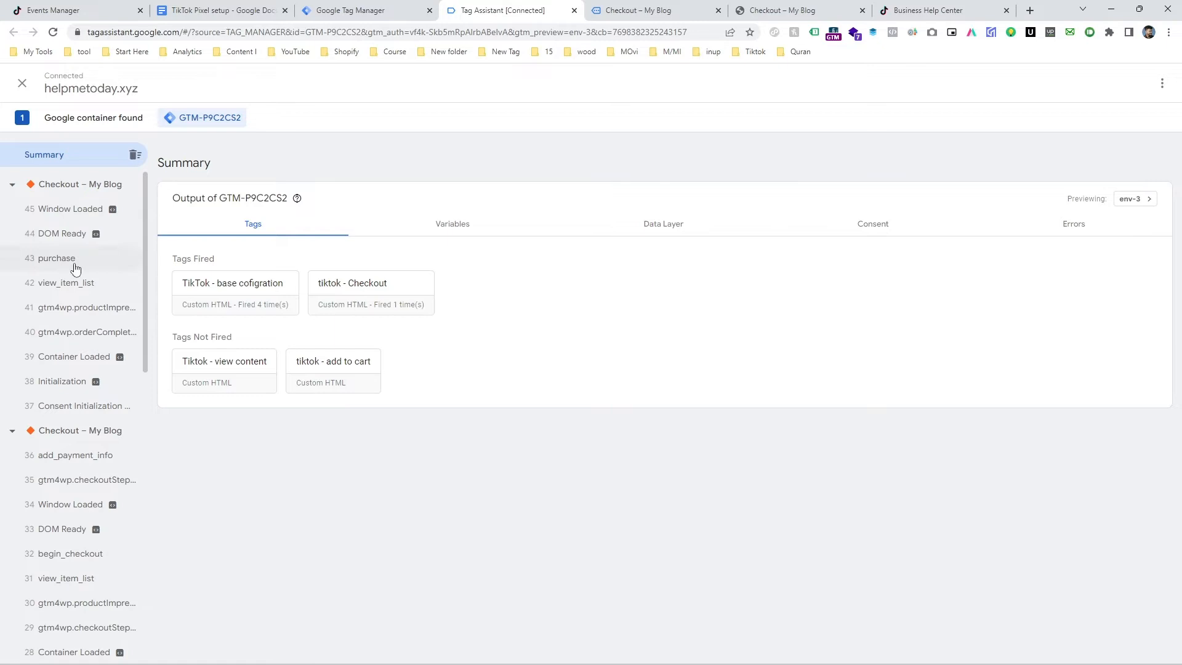
click(55, 257)
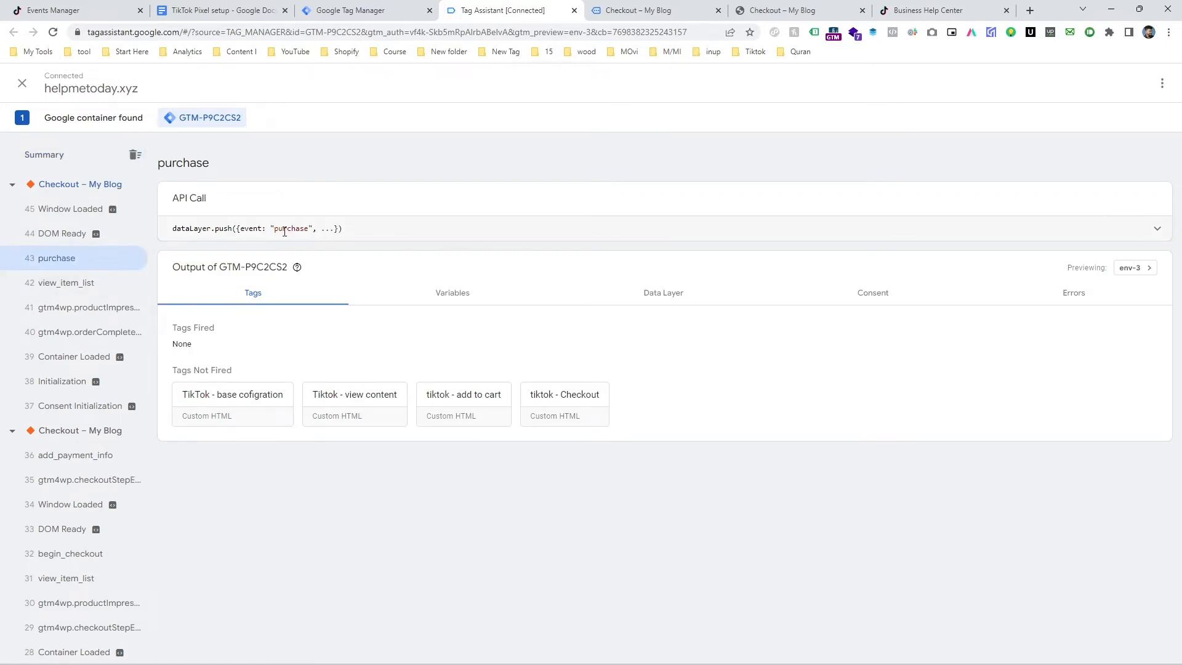
right_click(291, 229)
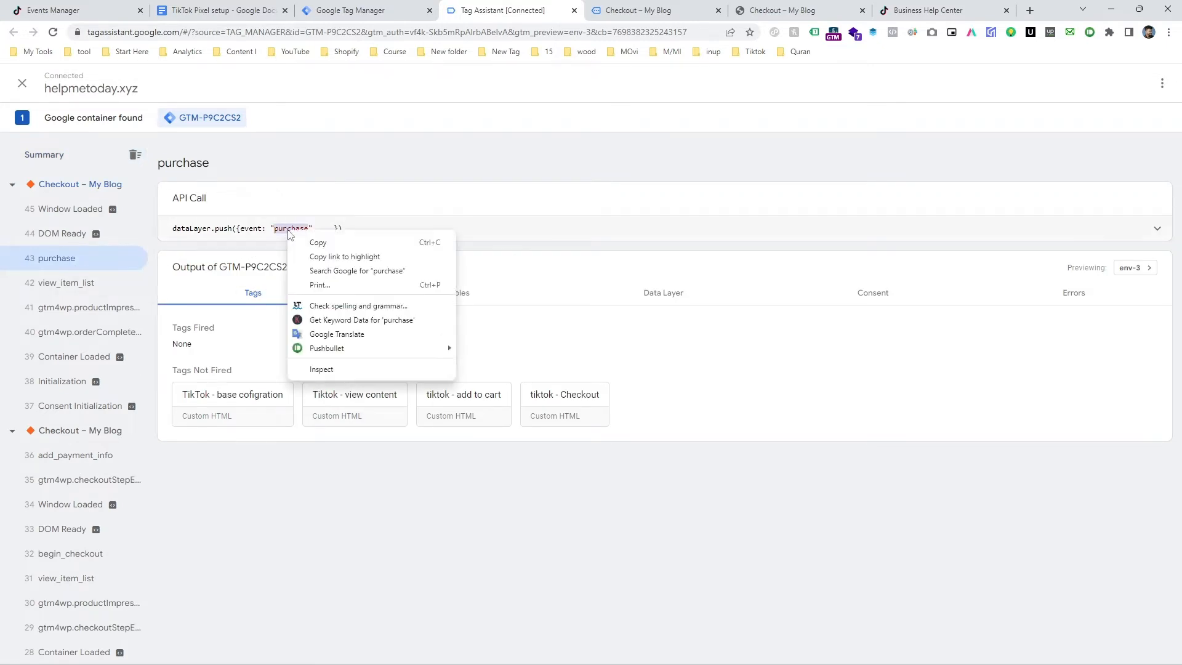
Create a Custom Event trigger named purchase in Tag Manager.
click(365, 10)
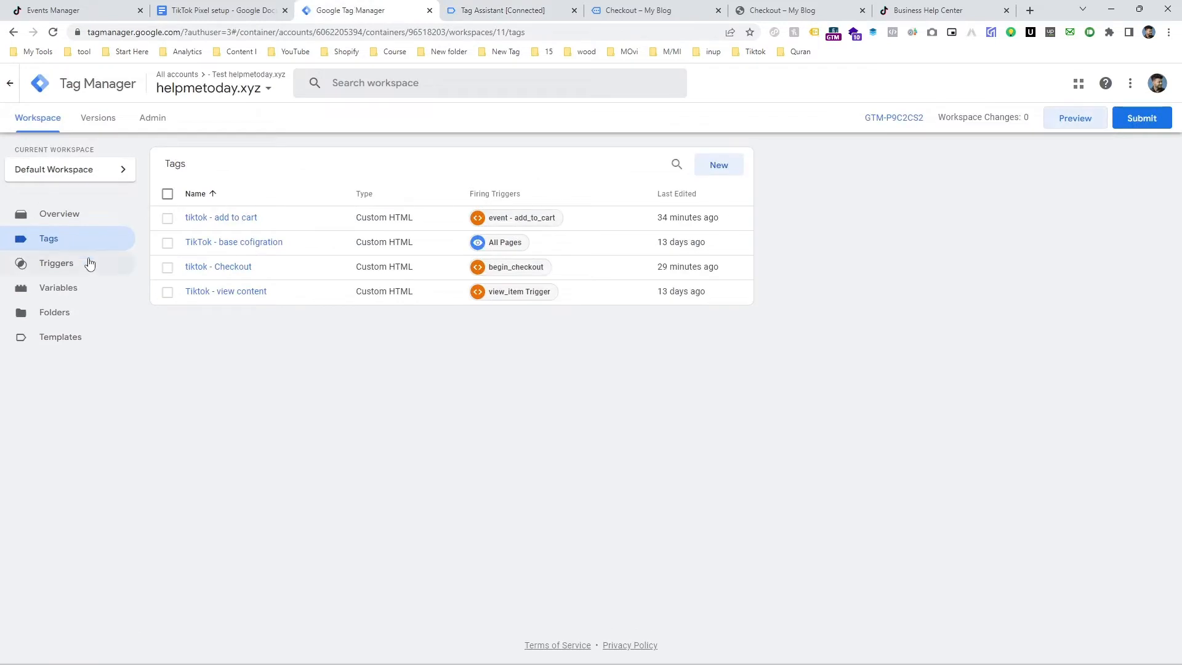
click(55, 262)
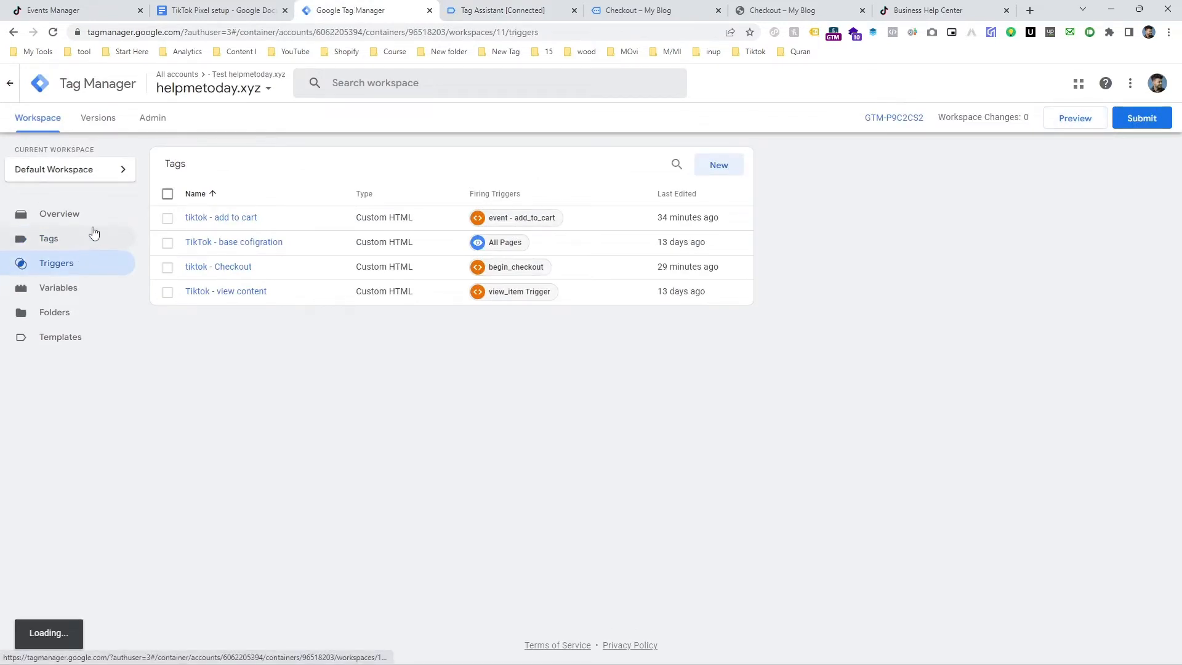
click(55, 262)
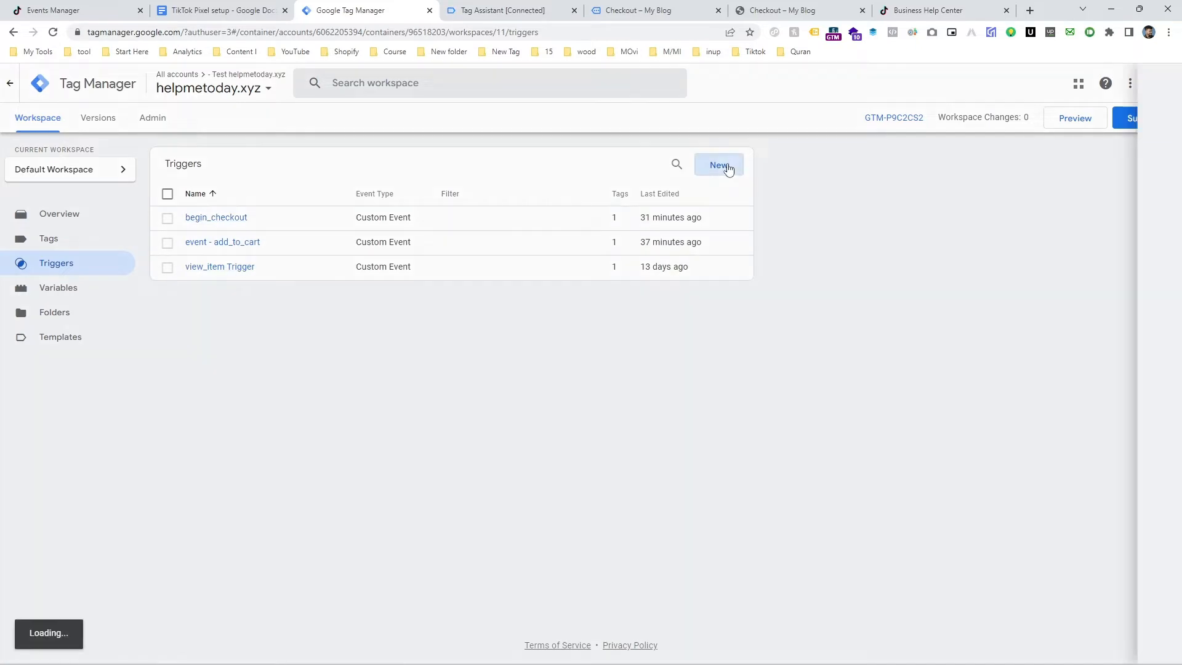
click(718, 165)
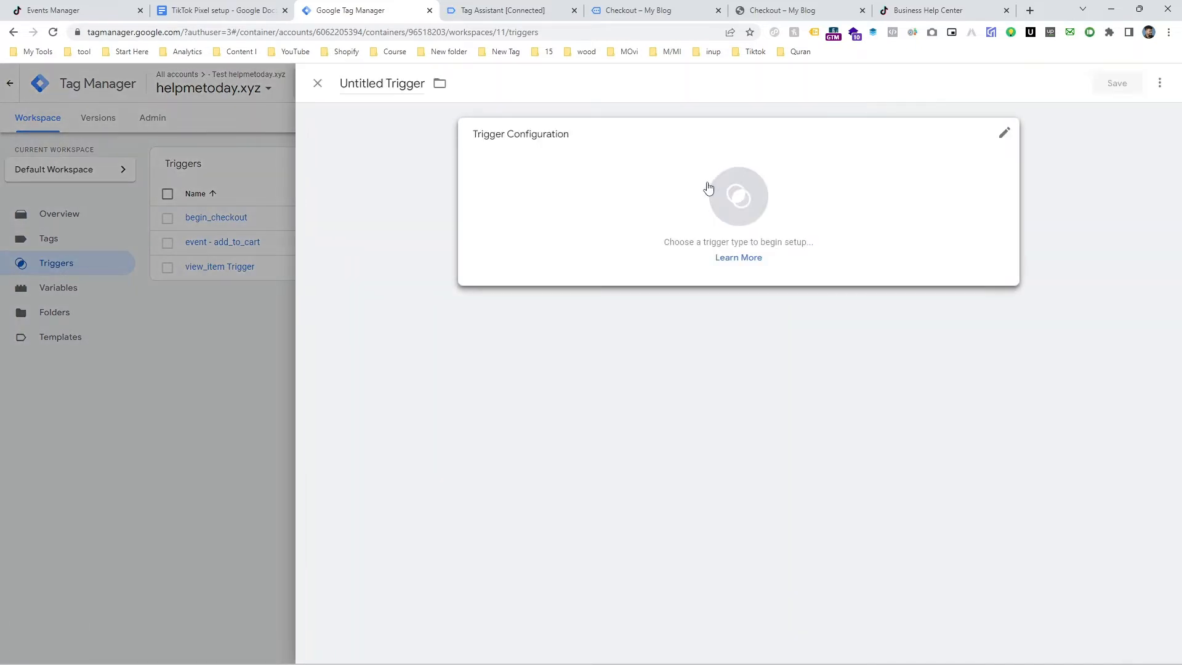
mouse_move(693, 201)
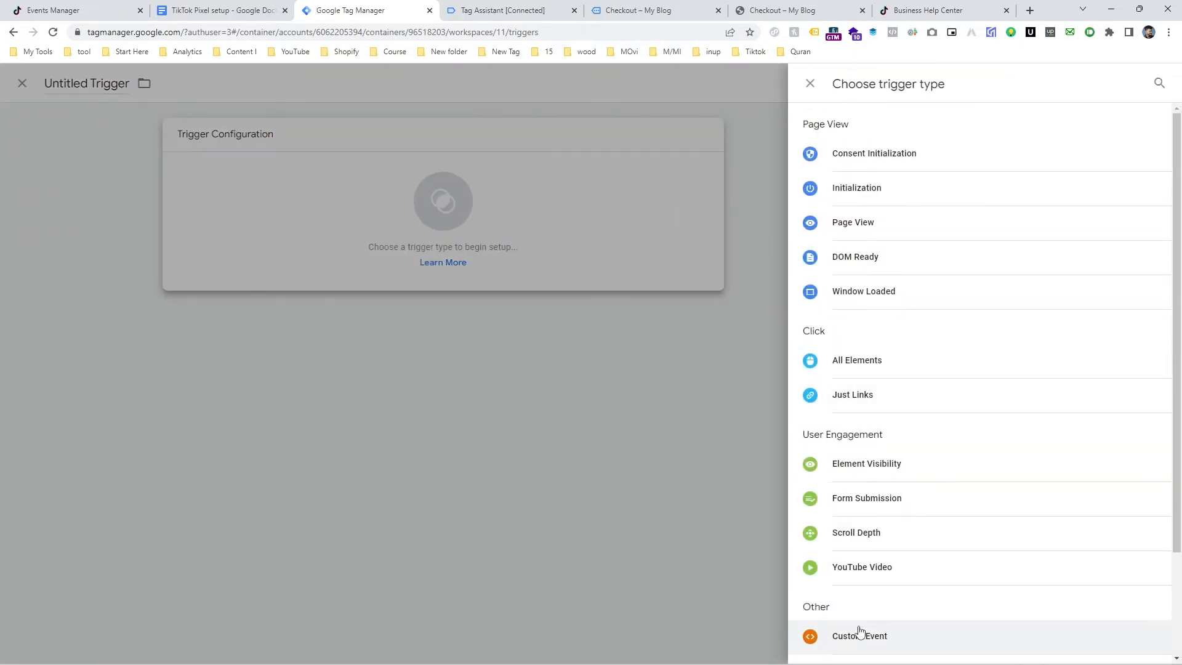
click(858, 635)
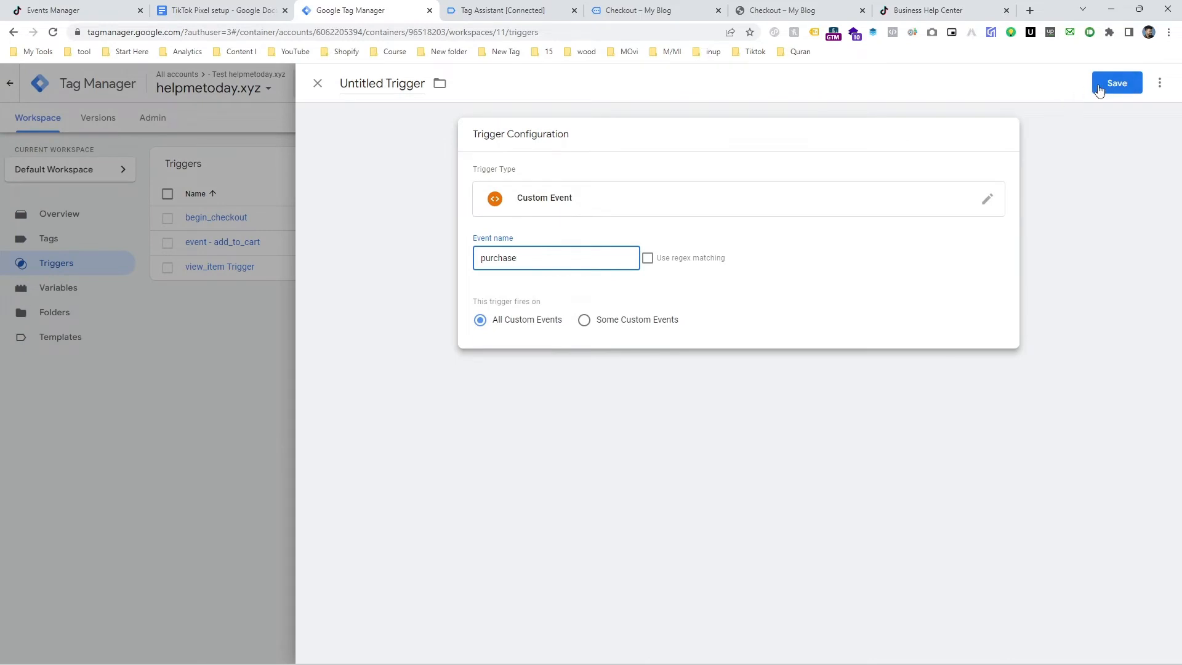
click(1117, 82)
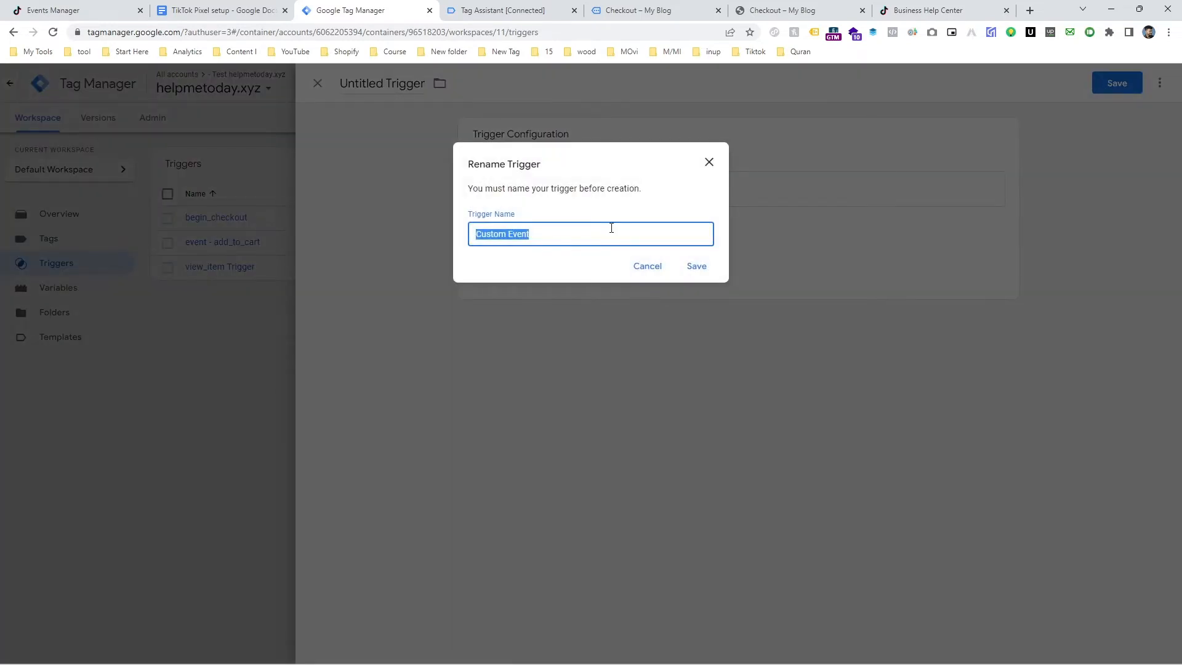
click(695, 266)
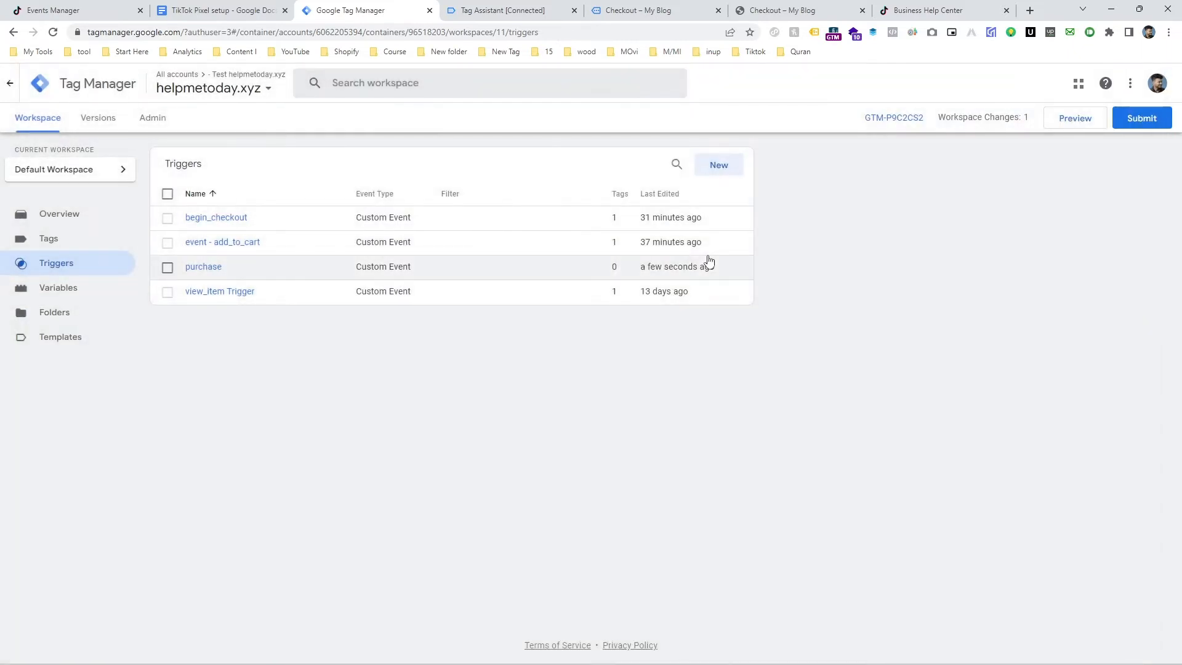
Return to the workspace's list of tags.
click(48, 237)
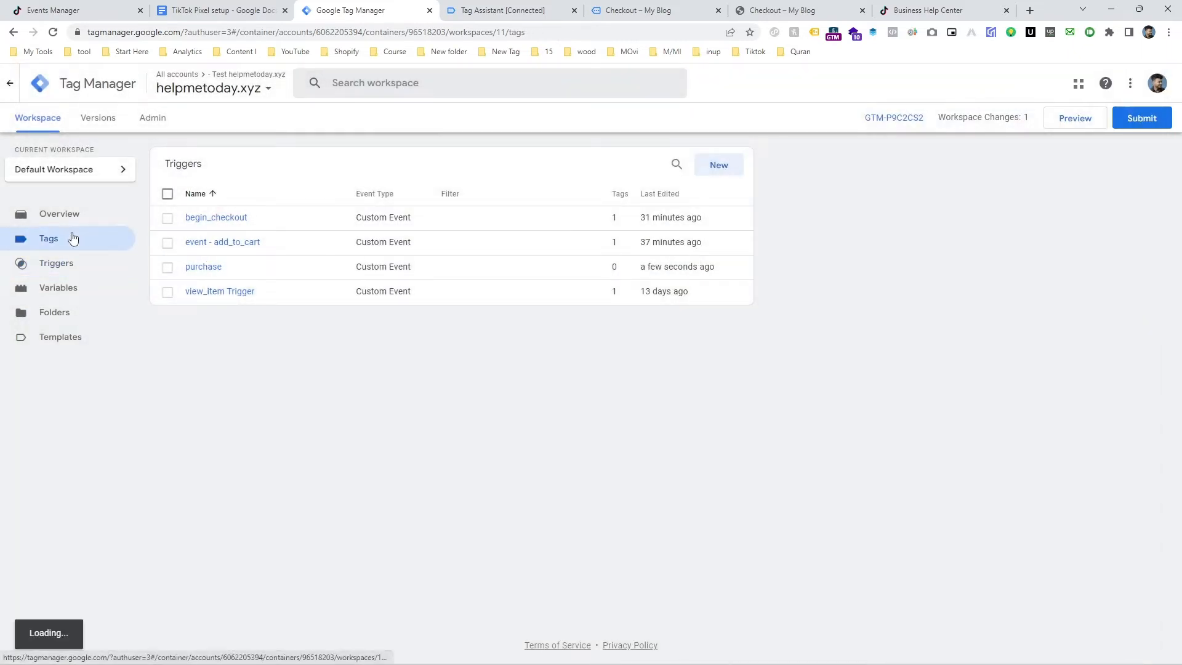
click(48, 238)
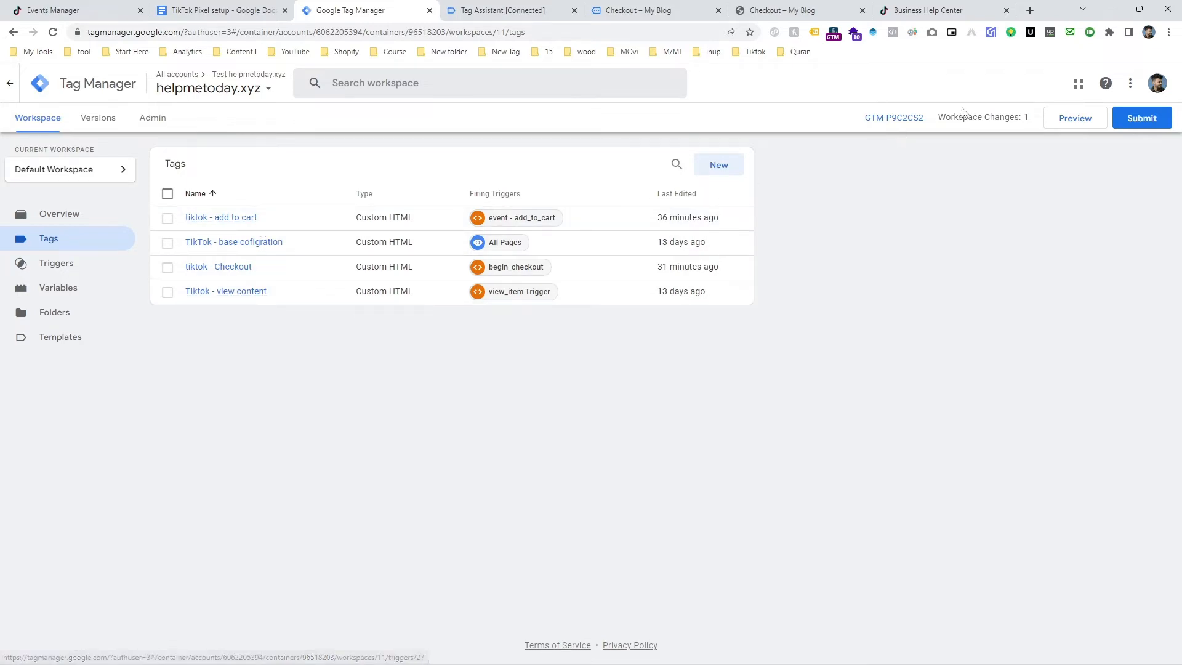
Start a new untitled tag of the Custom HTML type with an empty HTML box.
click(717, 164)
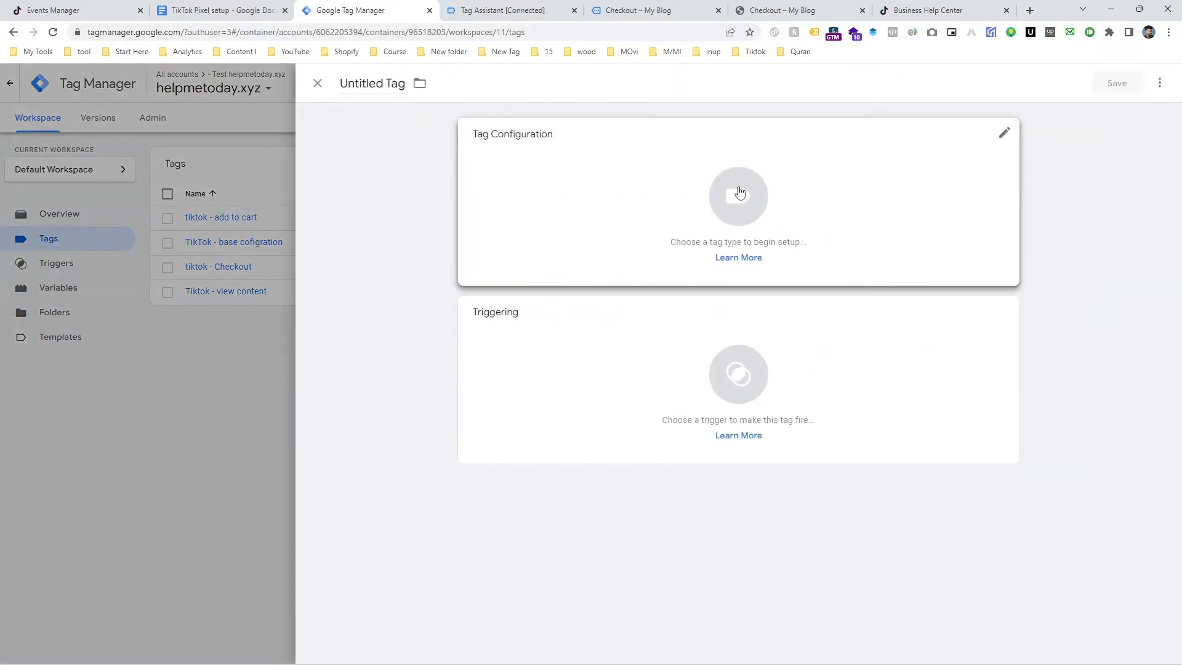
click(737, 195)
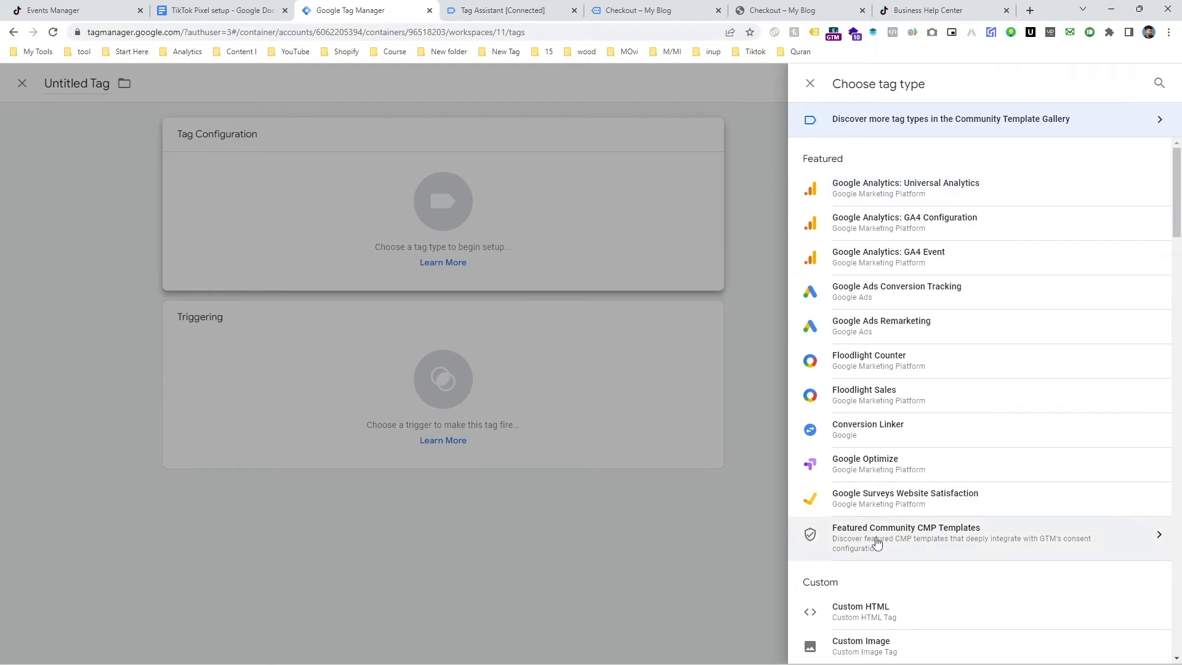
click(860, 611)
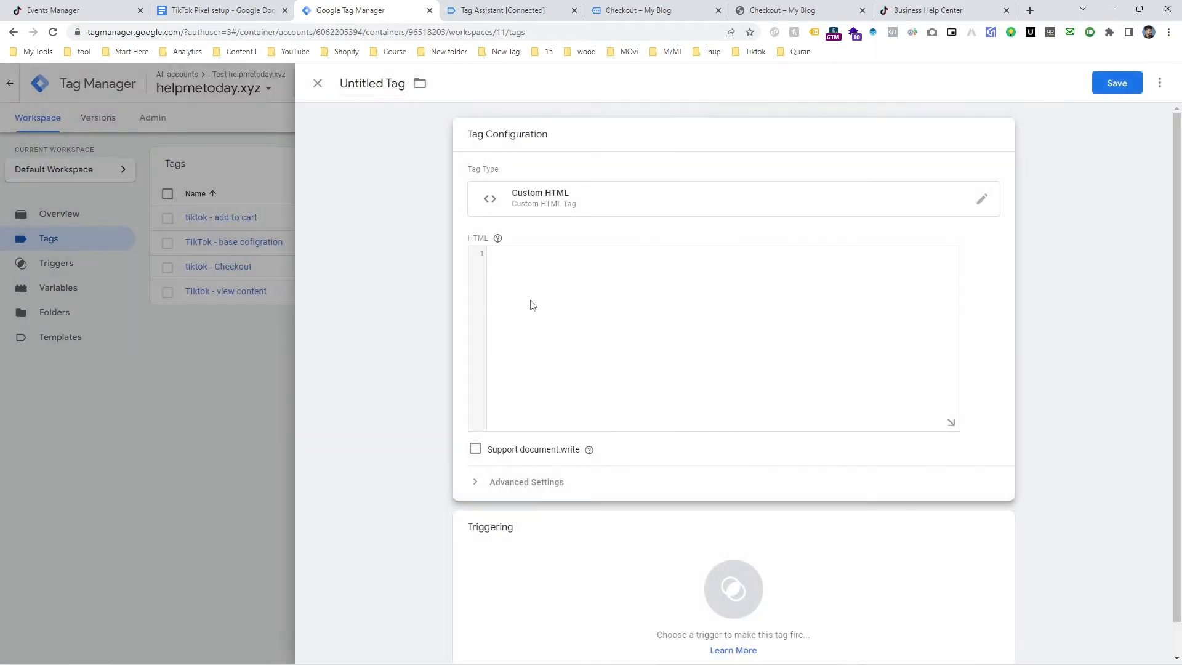
mouse_move(580, 89)
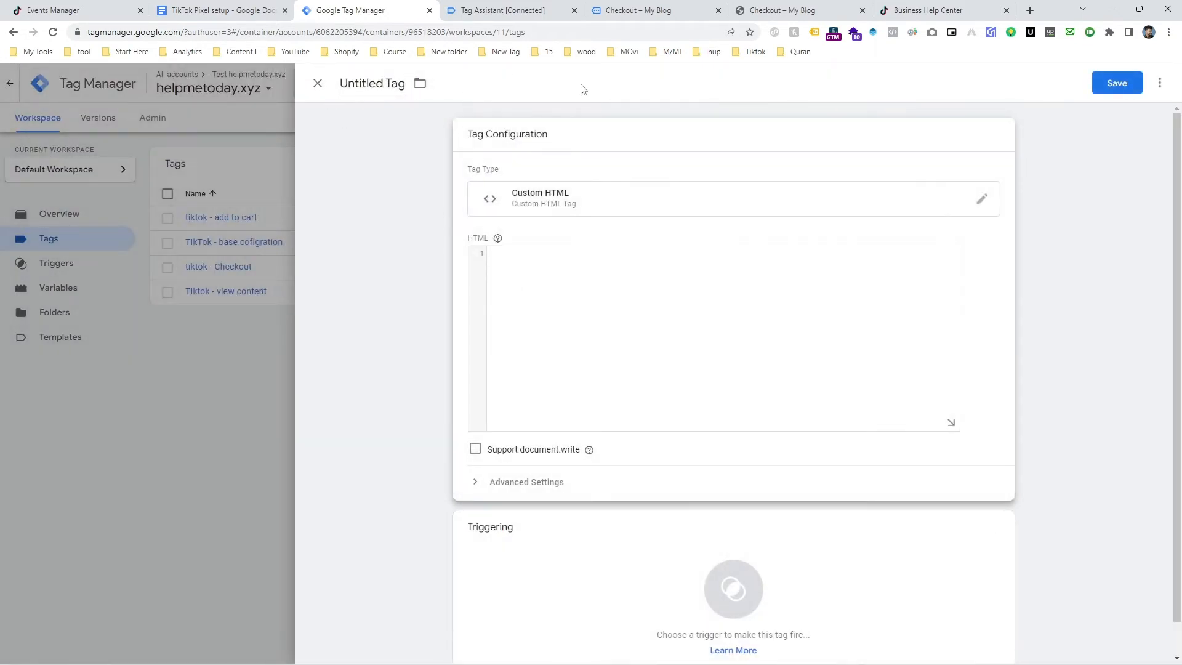
mouse_move(741, 82)
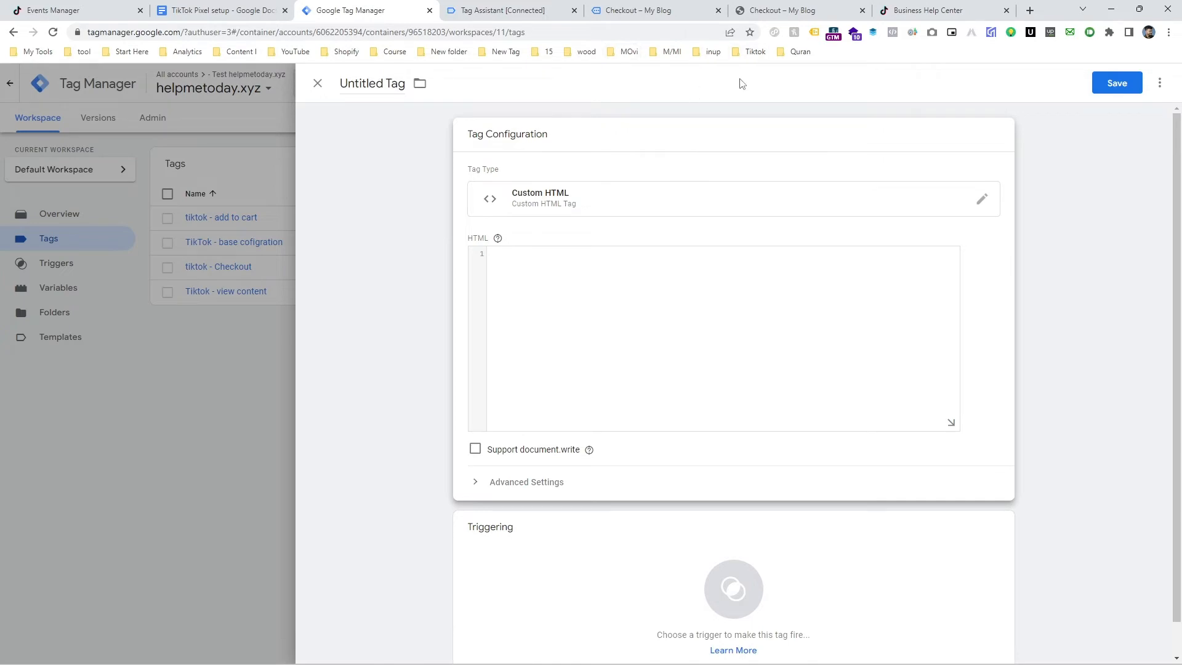
Review the Place an Order parameters and ttq.track('PlaceAnOrder') call in TikTok's Help Center.
click(942, 11)
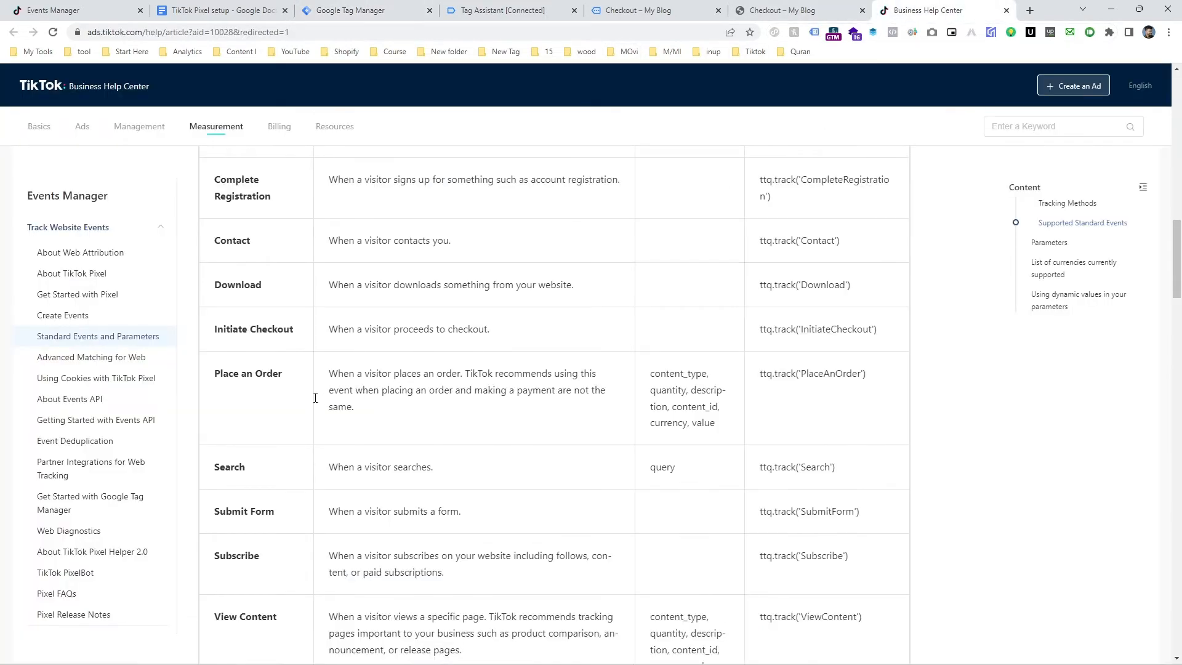
double_click(248, 373)
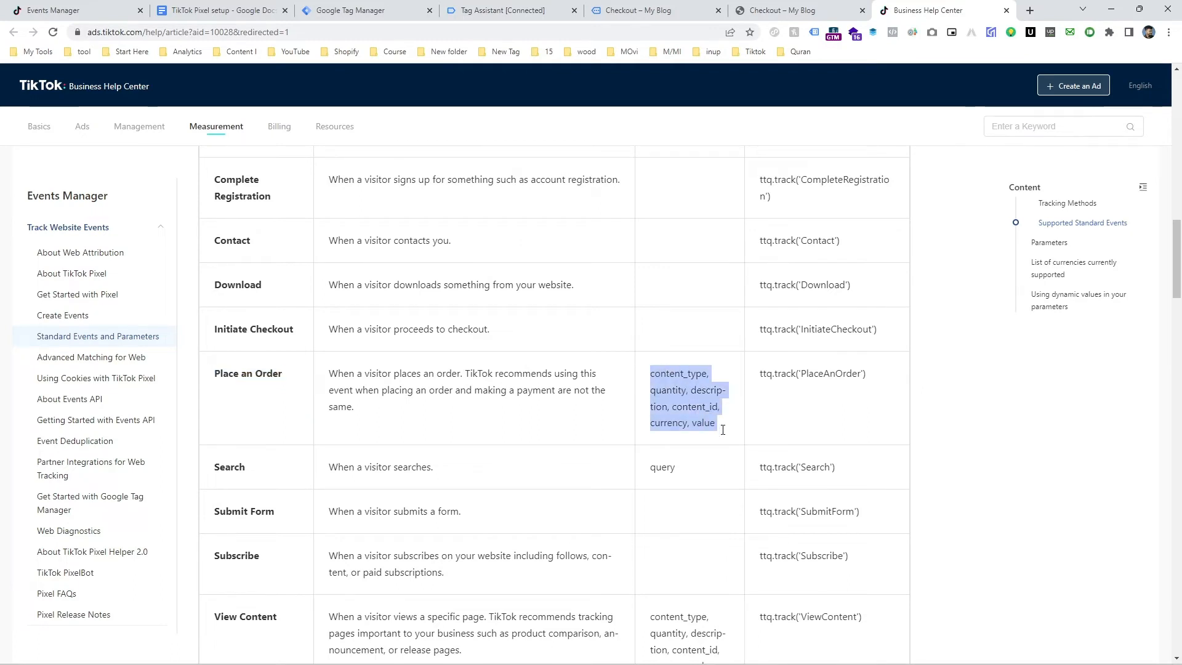
double_click(811, 373)
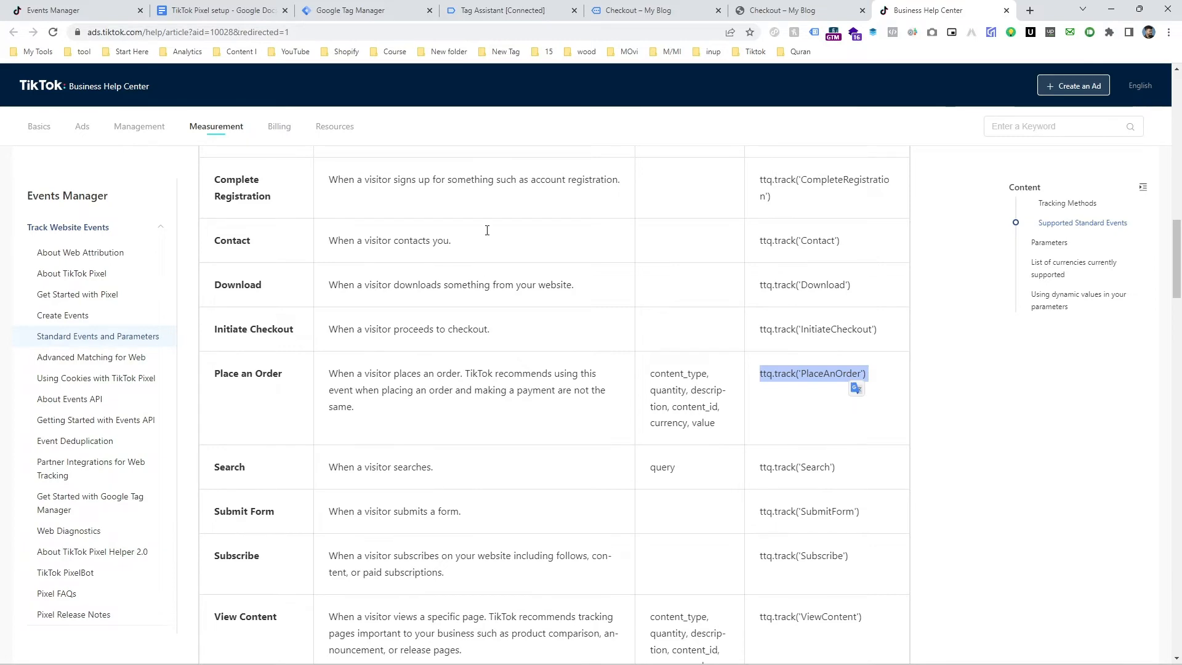
click(219, 10)
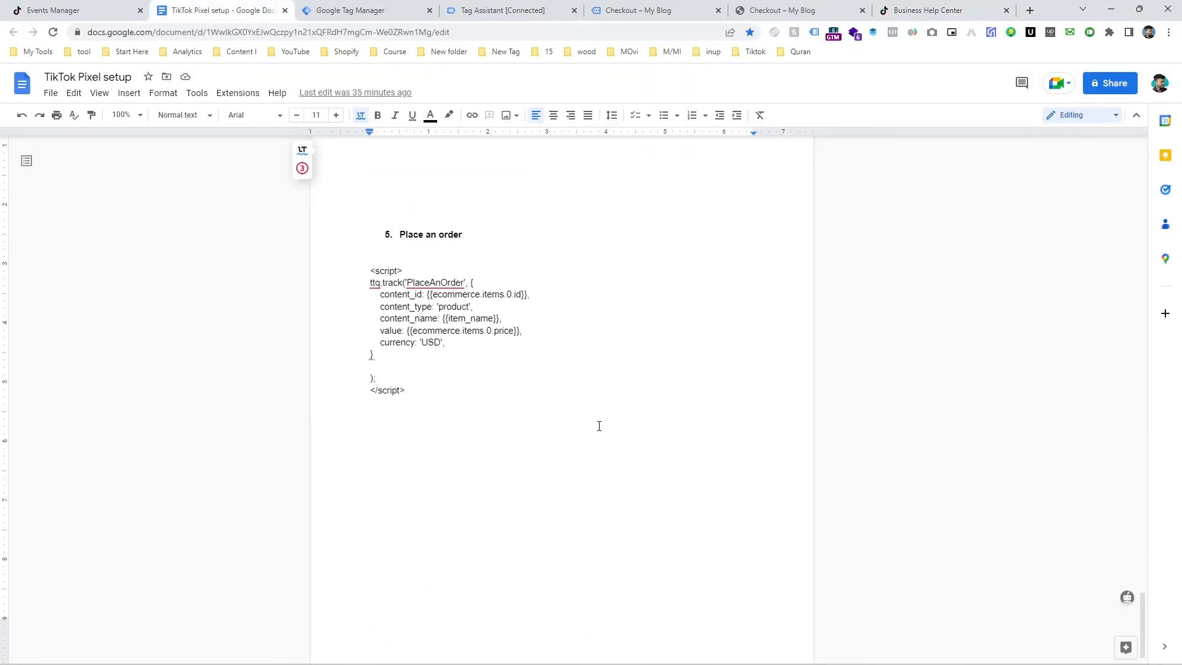
Copy the Place an order script block from the TikTok Pixel setup Google Doc.
click(371, 270)
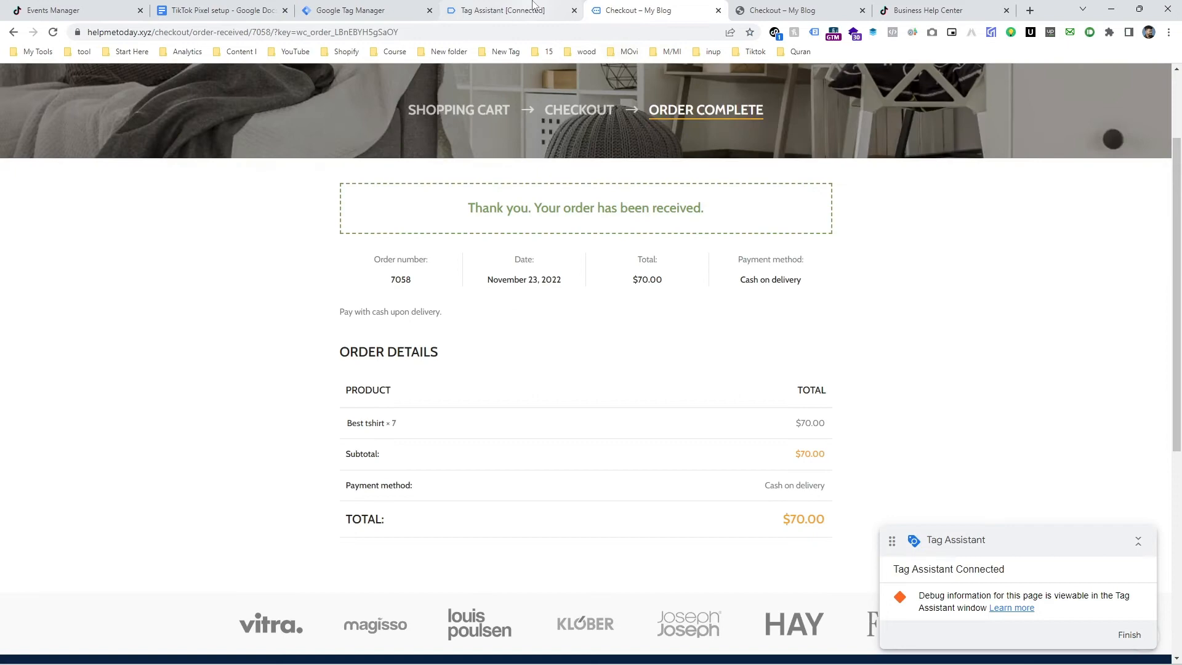
Attach the purchase trigger to the new Custom HTML tag holding the PlaceAnOrder script.
click(367, 10)
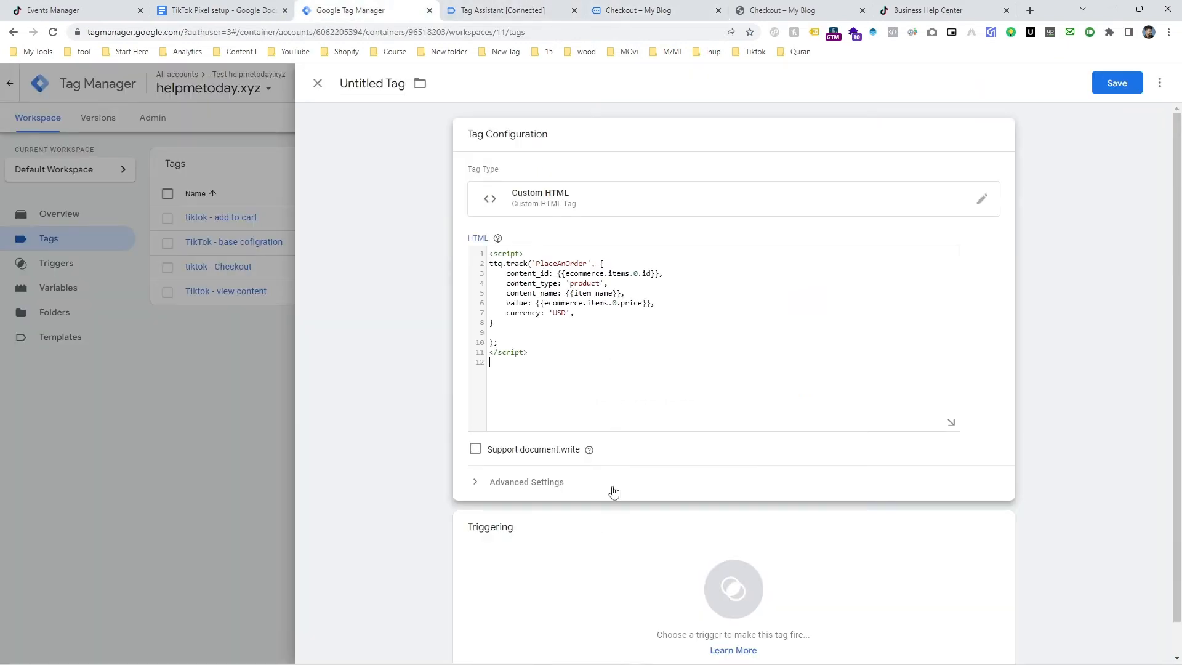
click(733, 589)
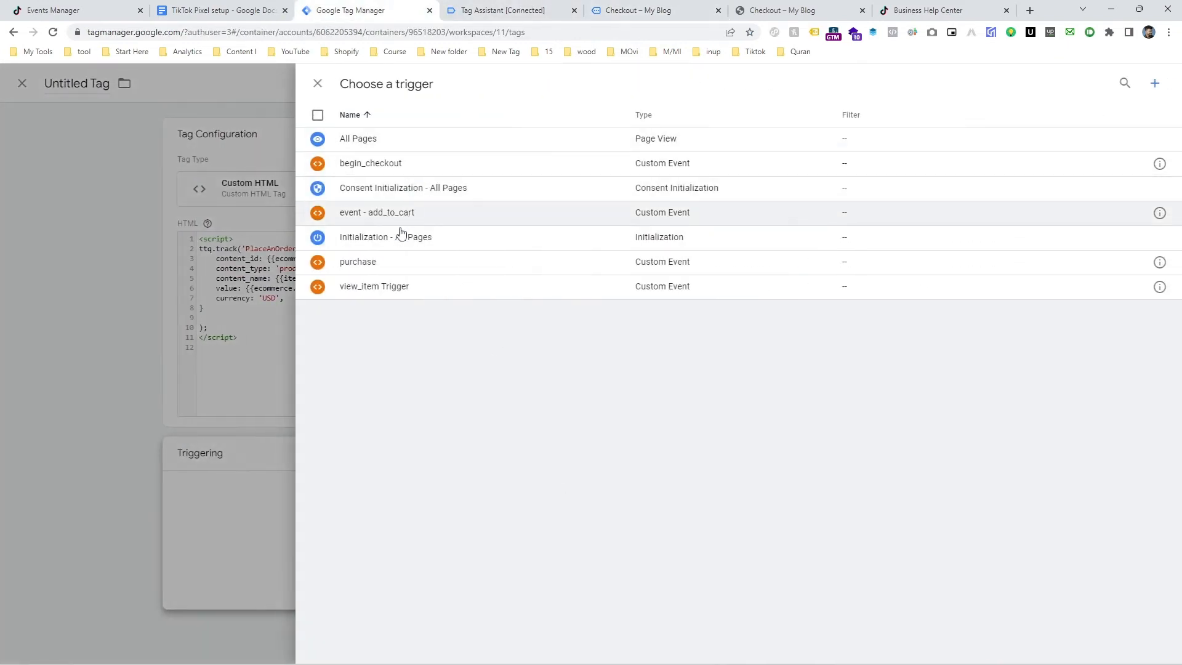
click(357, 261)
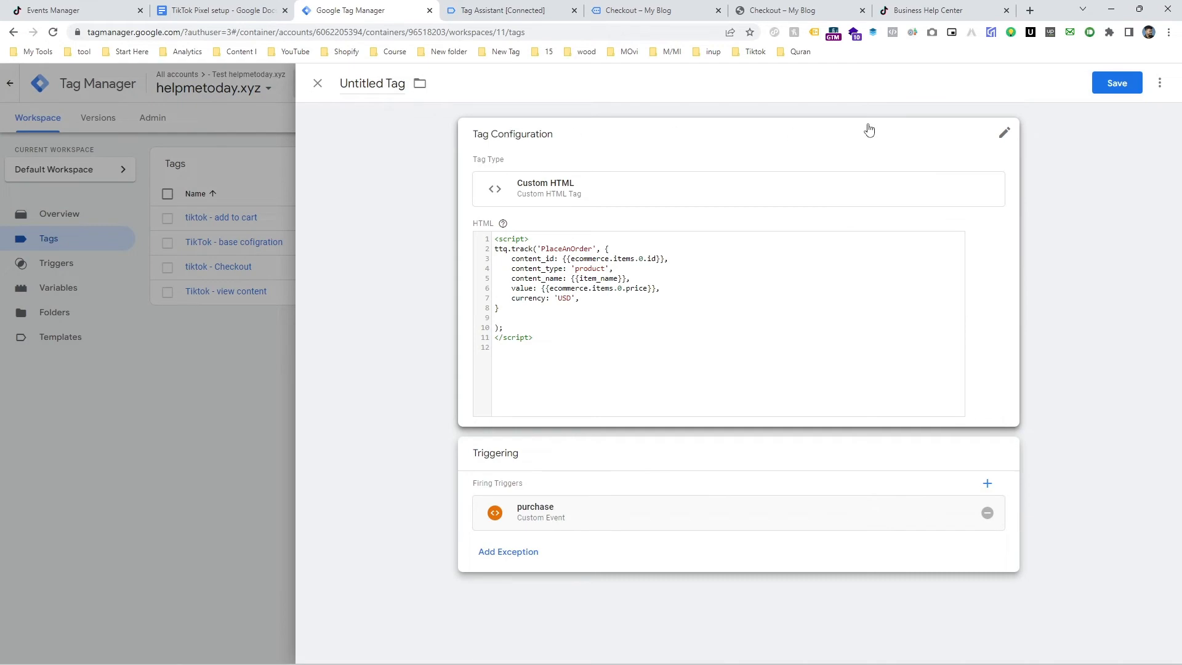
click(1117, 82)
text(P)
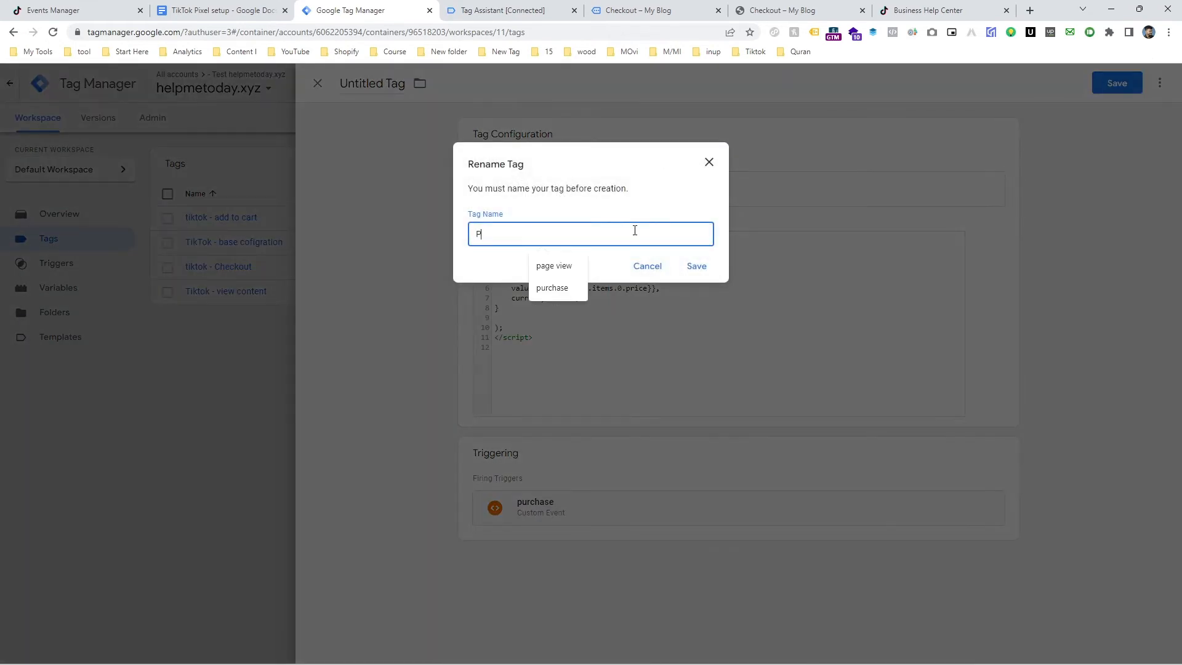
Name the tag purchase, save it, and start Preview again.
text(urc)
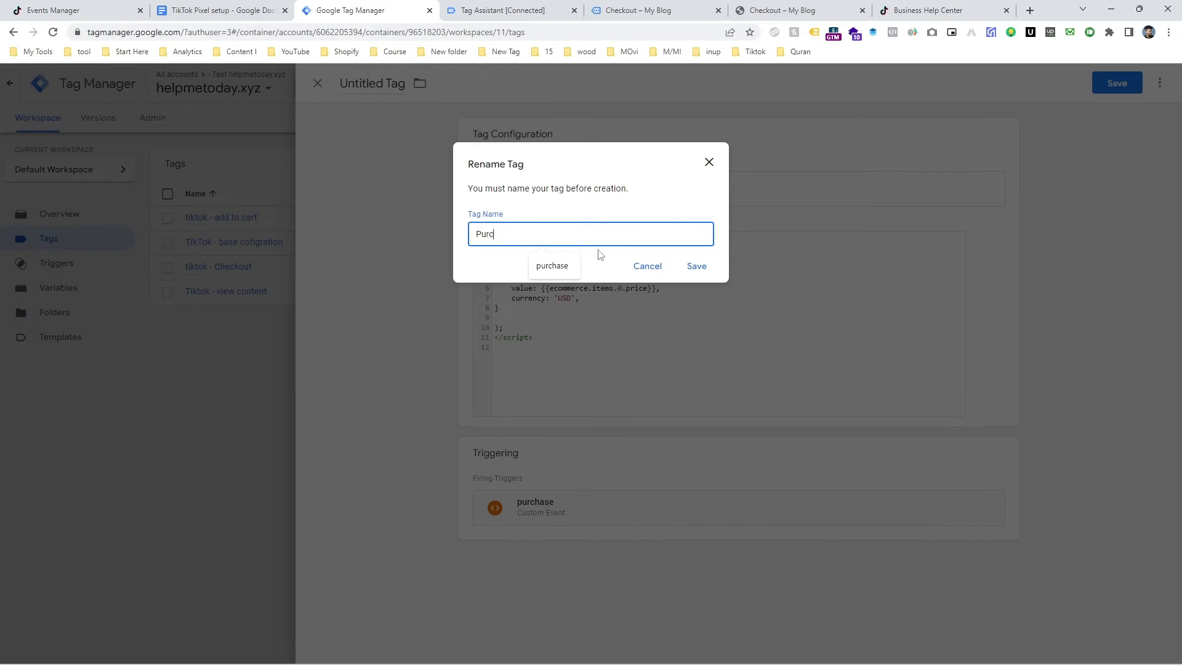
click(695, 266)
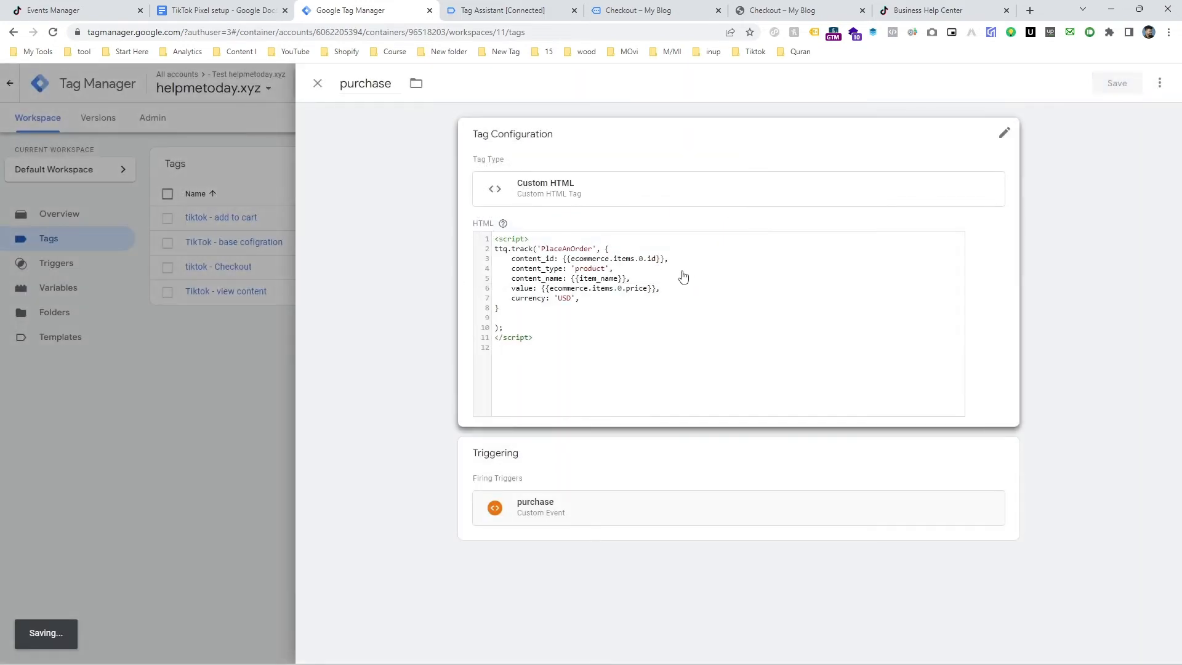
click(317, 83)
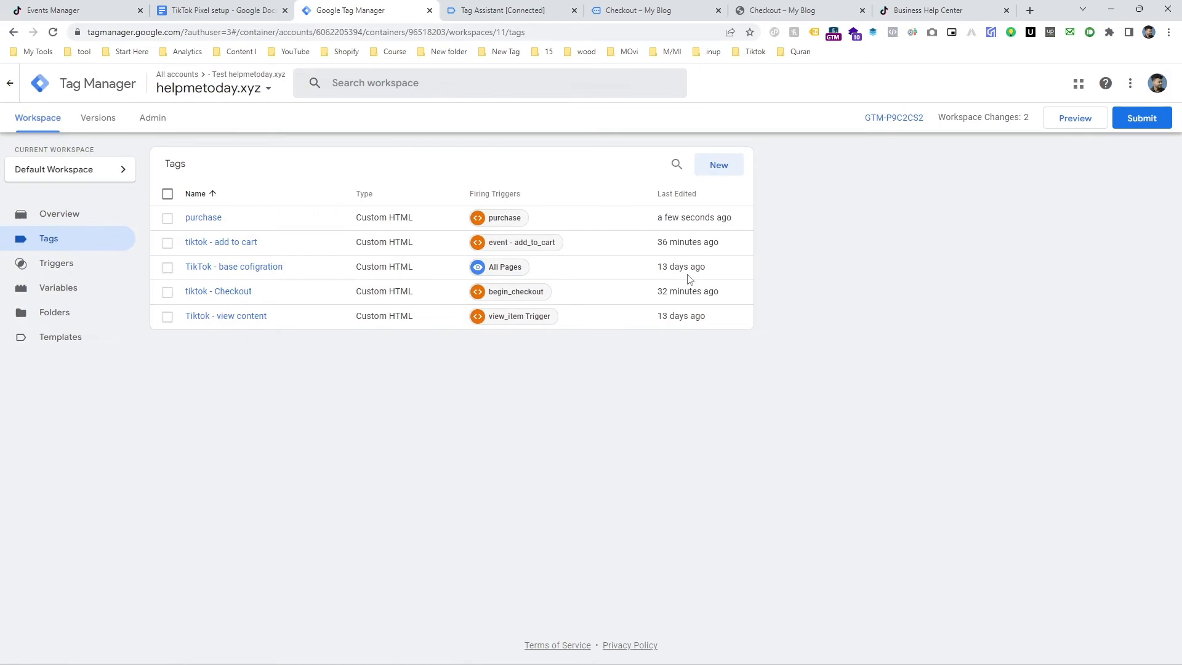
click(1075, 119)
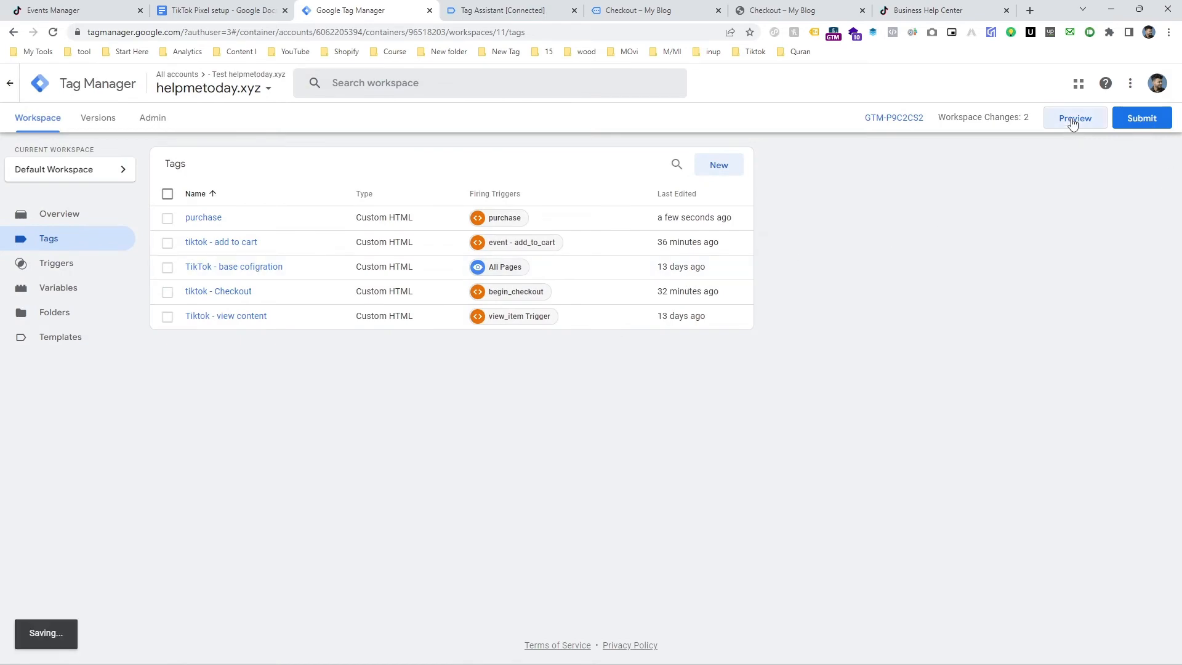
Place a test order for Best tshirt and confirm Place an Order in Pixel Helper and the purchase tag in Tags Fired.
click(1074, 119)
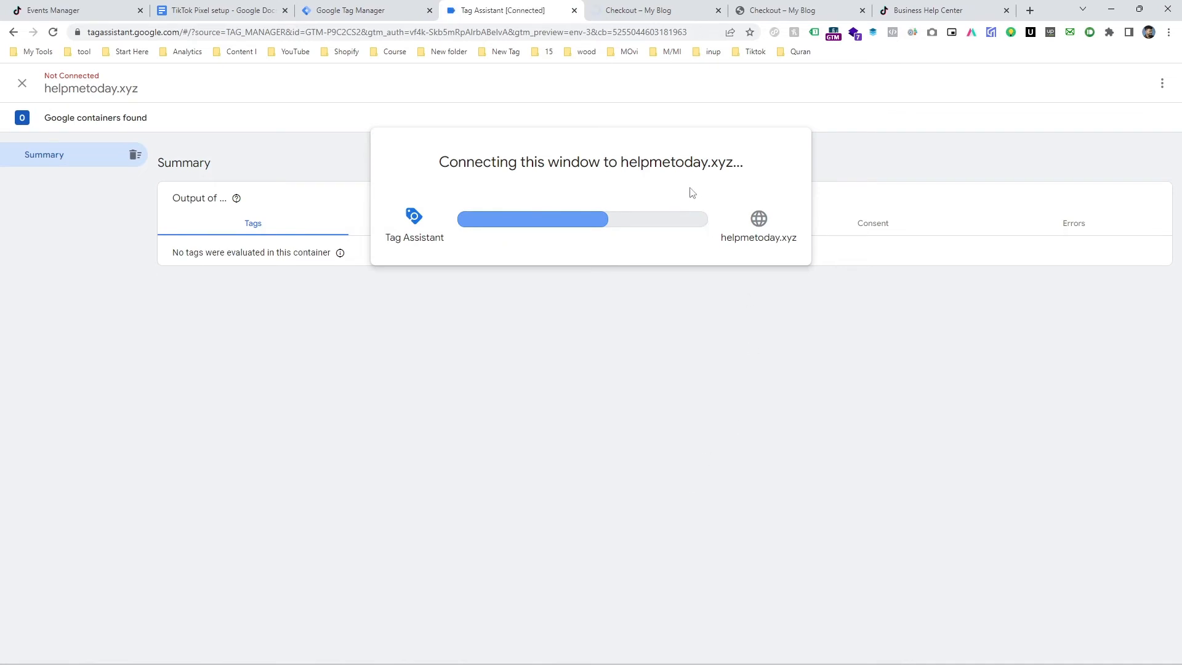
mouse_move(750, 116)
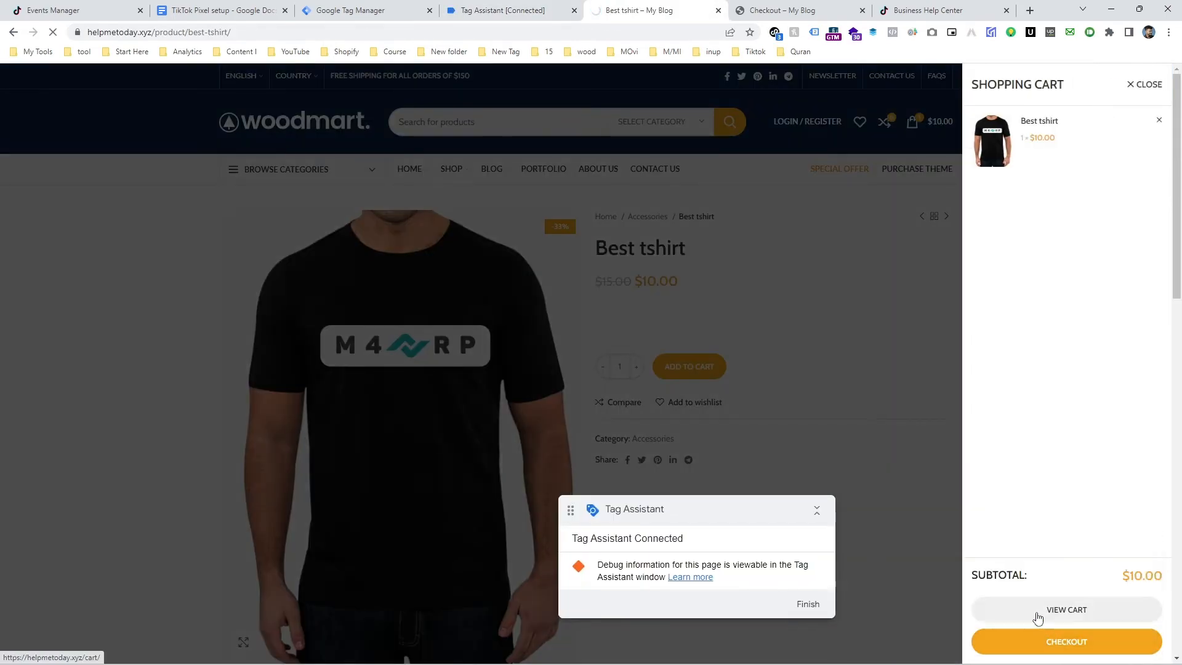
click(1066, 642)
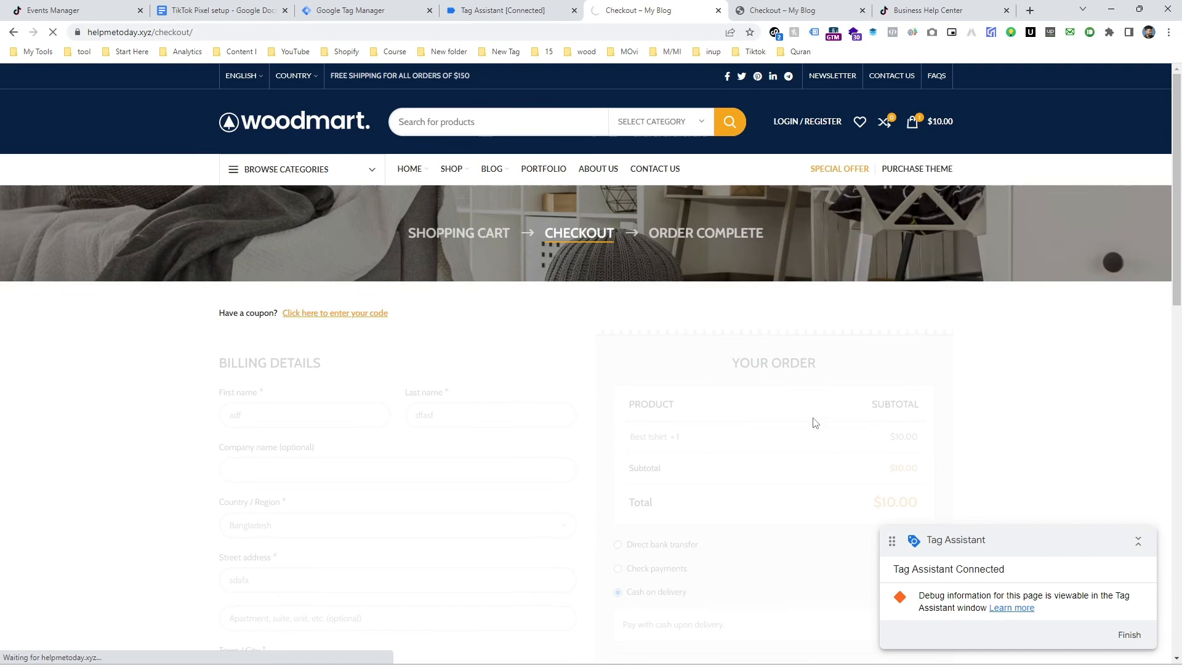
click(774, 32)
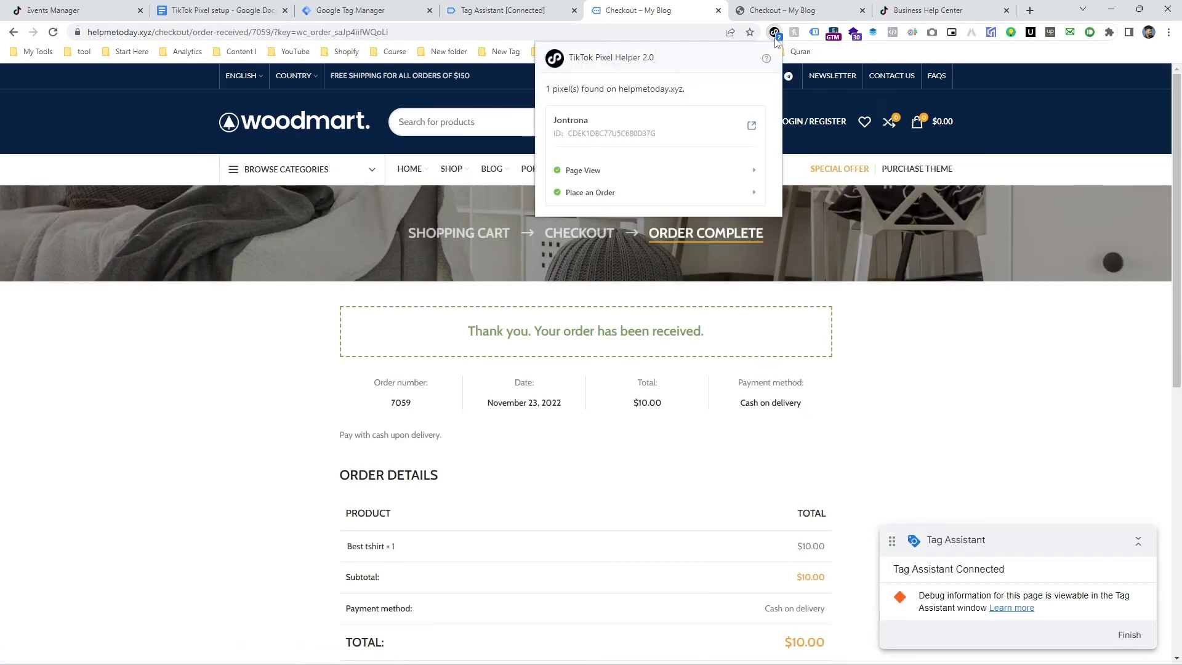
click(590, 192)
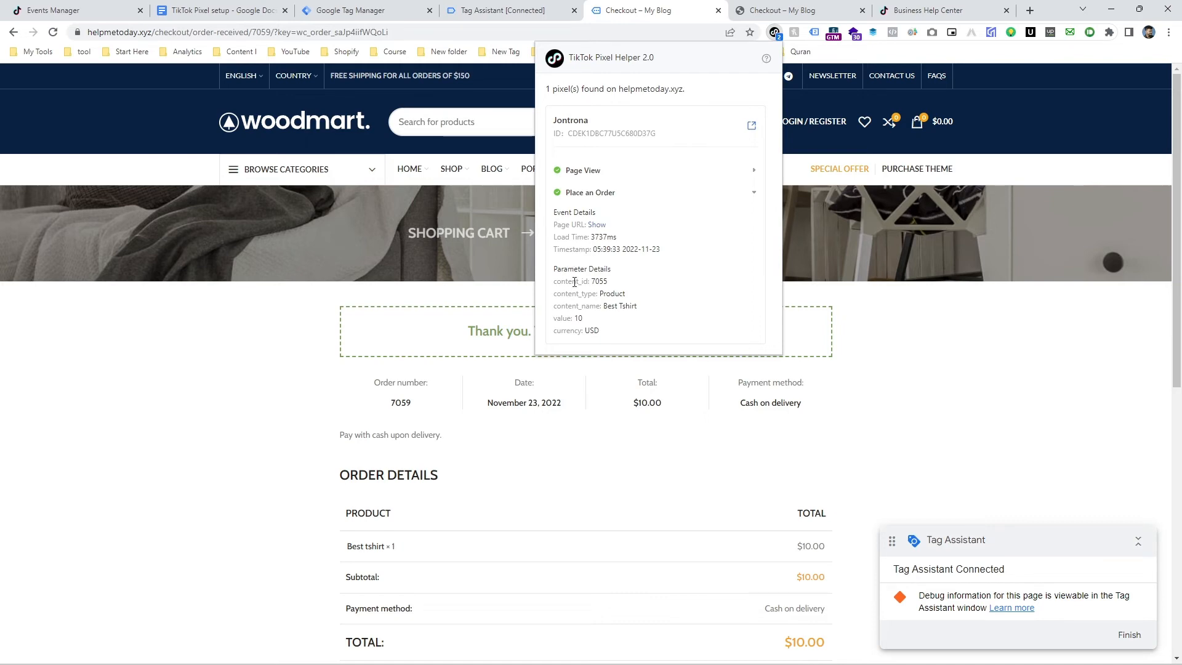
click(510, 10)
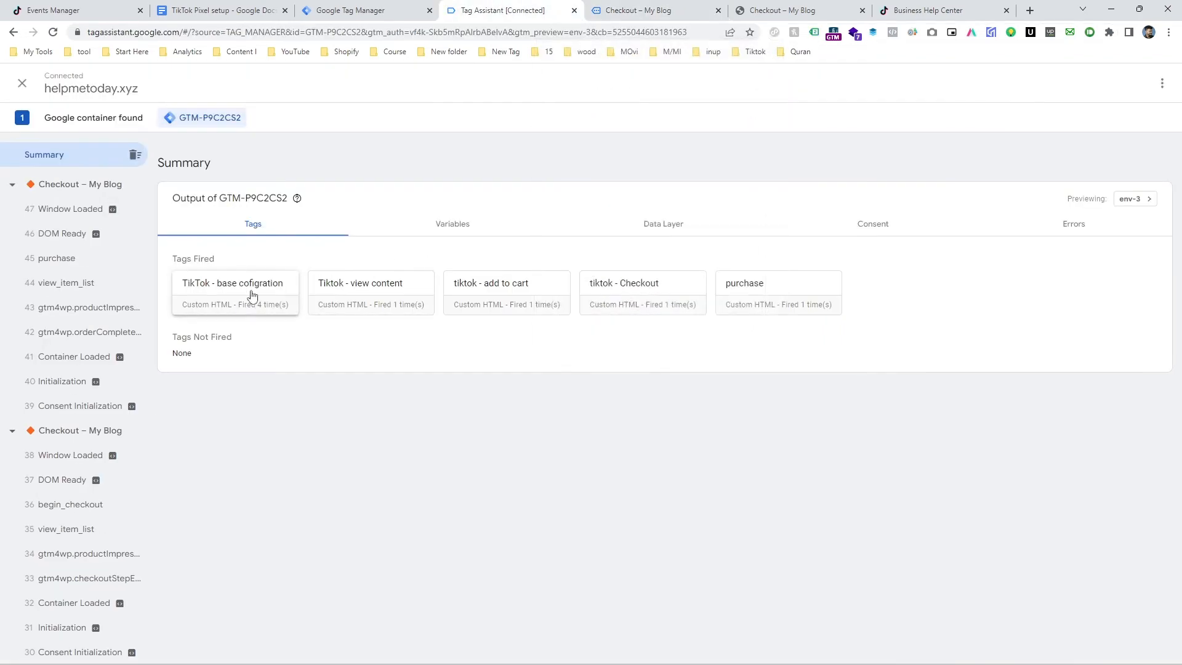
mouse_move(632, 295)
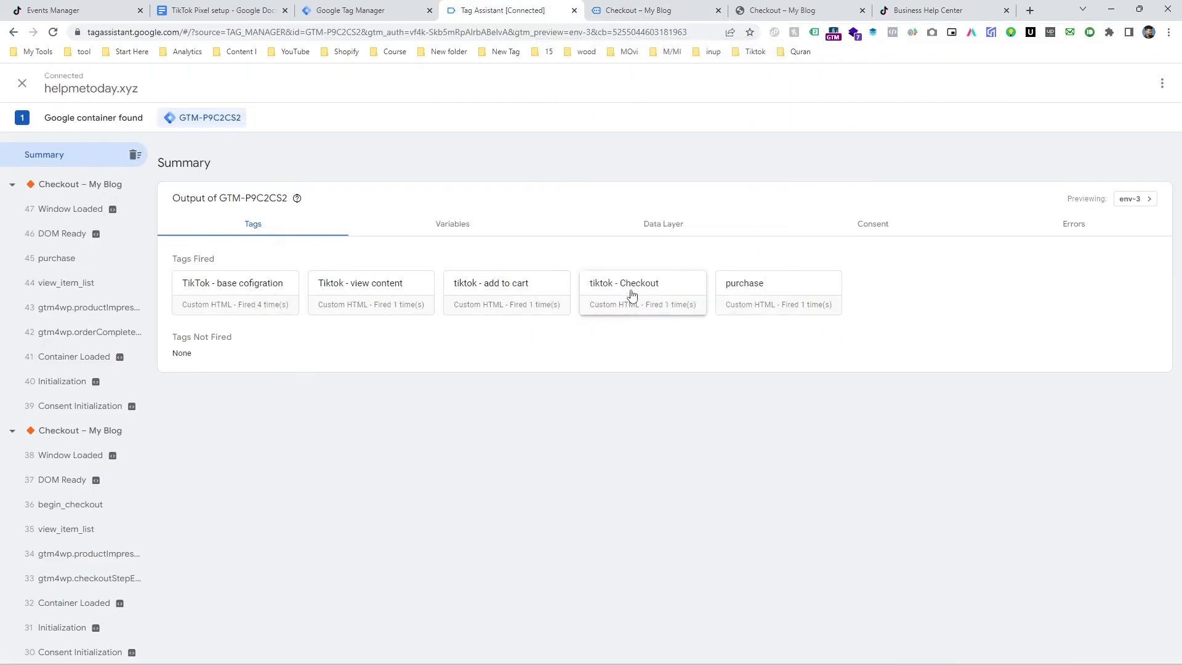
mouse_move(499, 288)
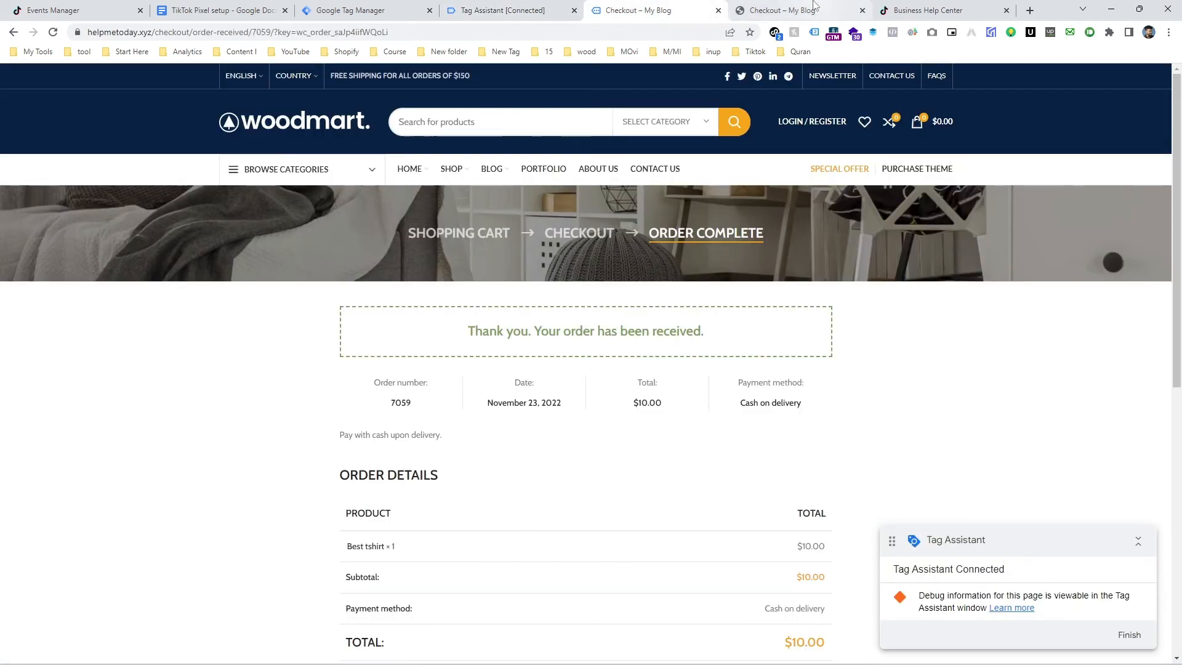
mouse_move(823, 365)
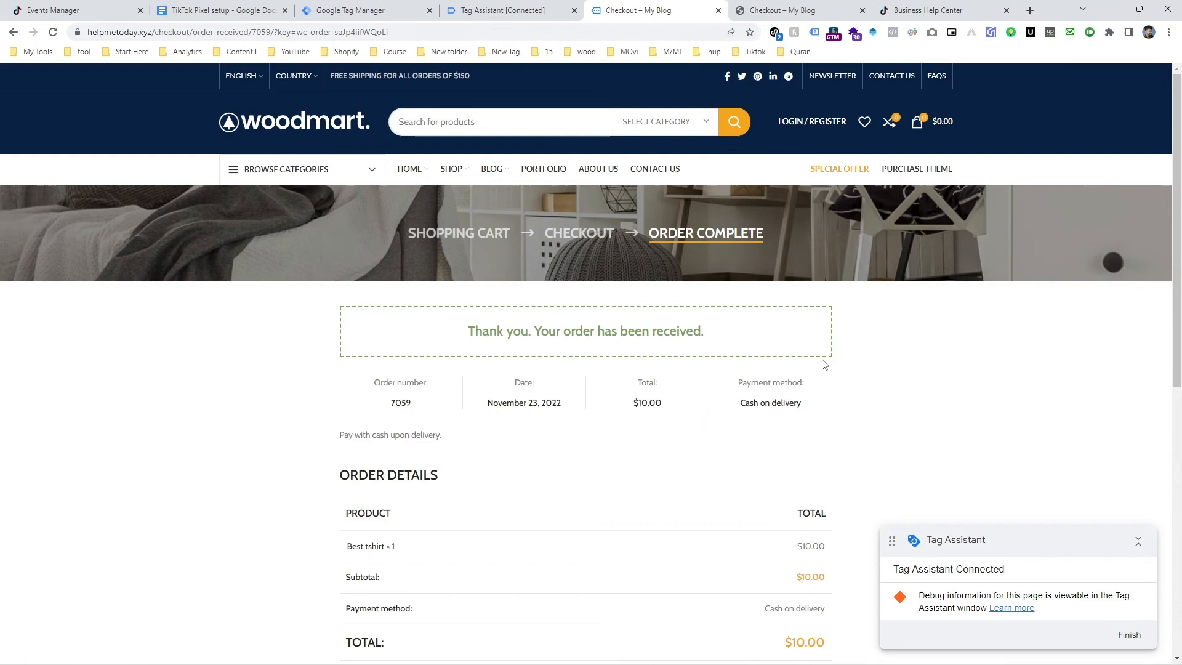
Return to the TikTok Business Help Center standard events page showing PlaceAnOrder.
click(939, 9)
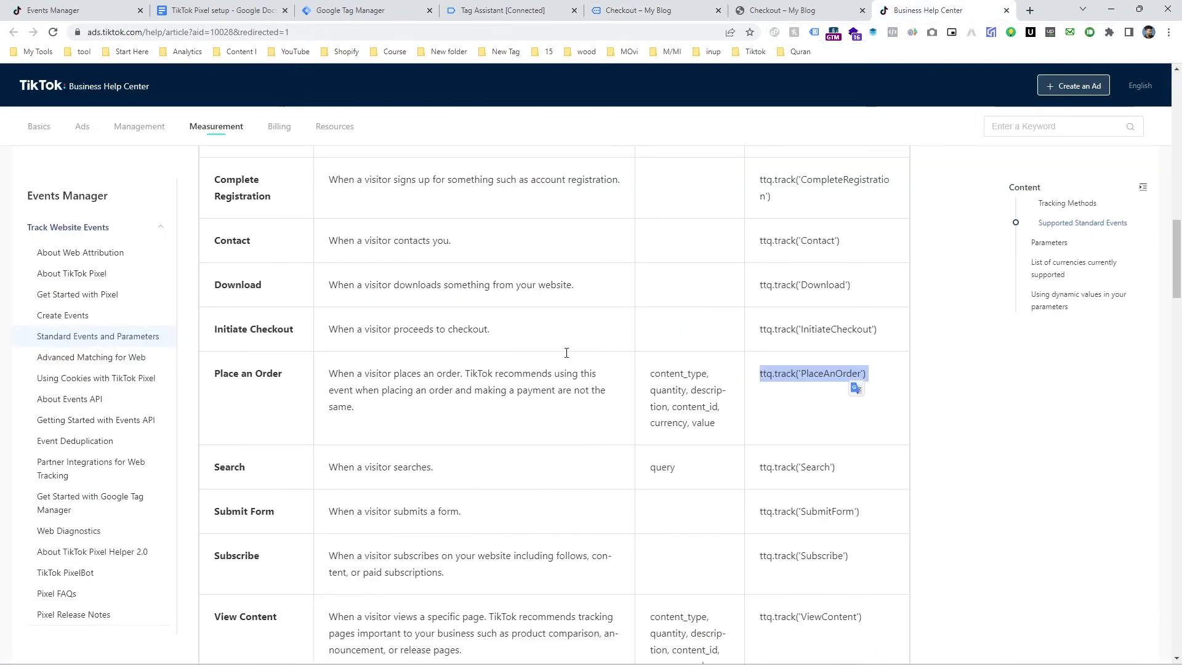